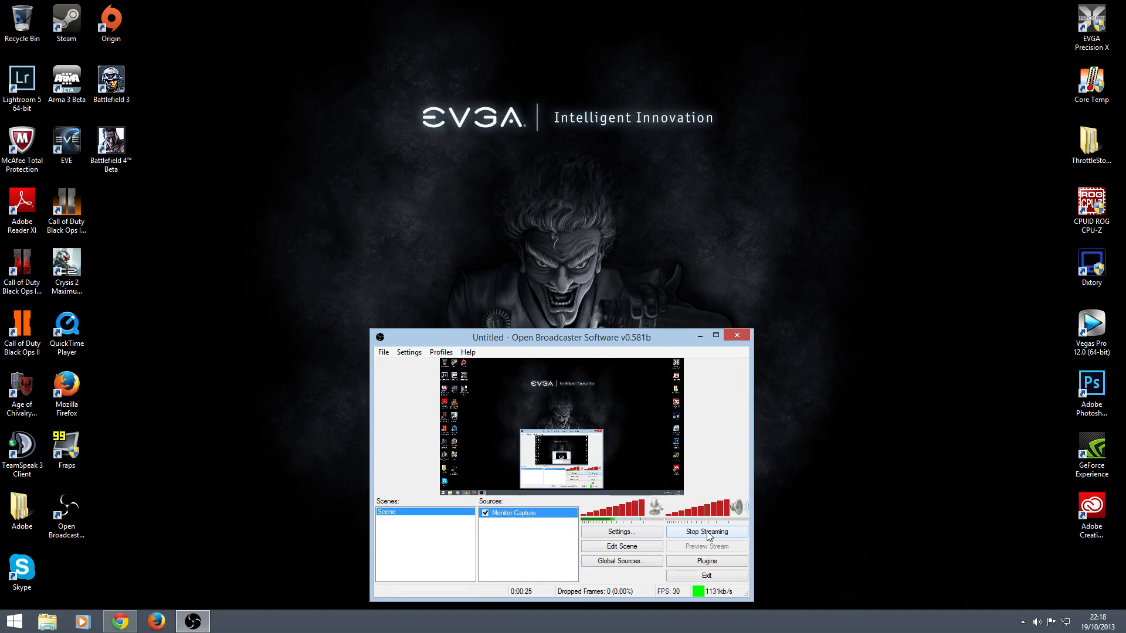
mouse_move(206, 430)
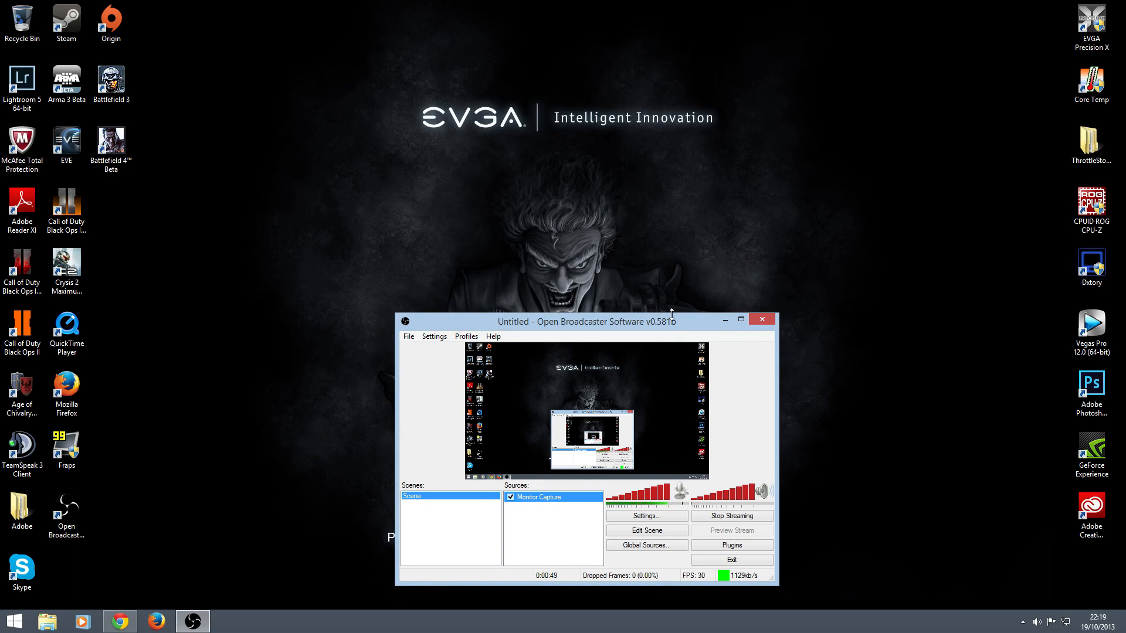
mouse_move(650, 333)
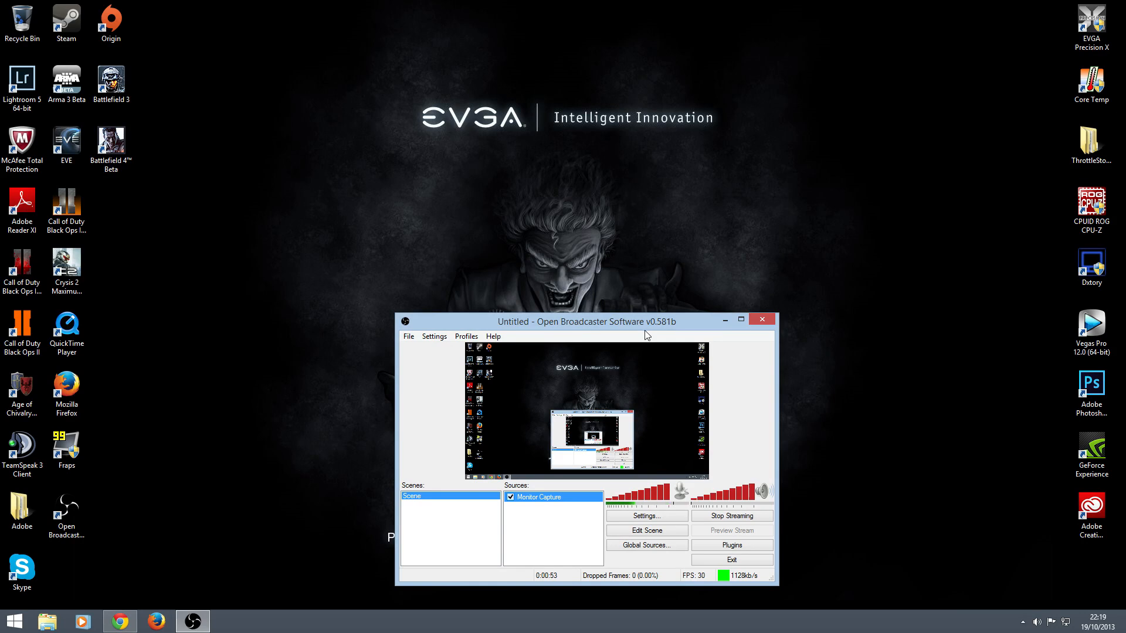
mouse_move(671, 415)
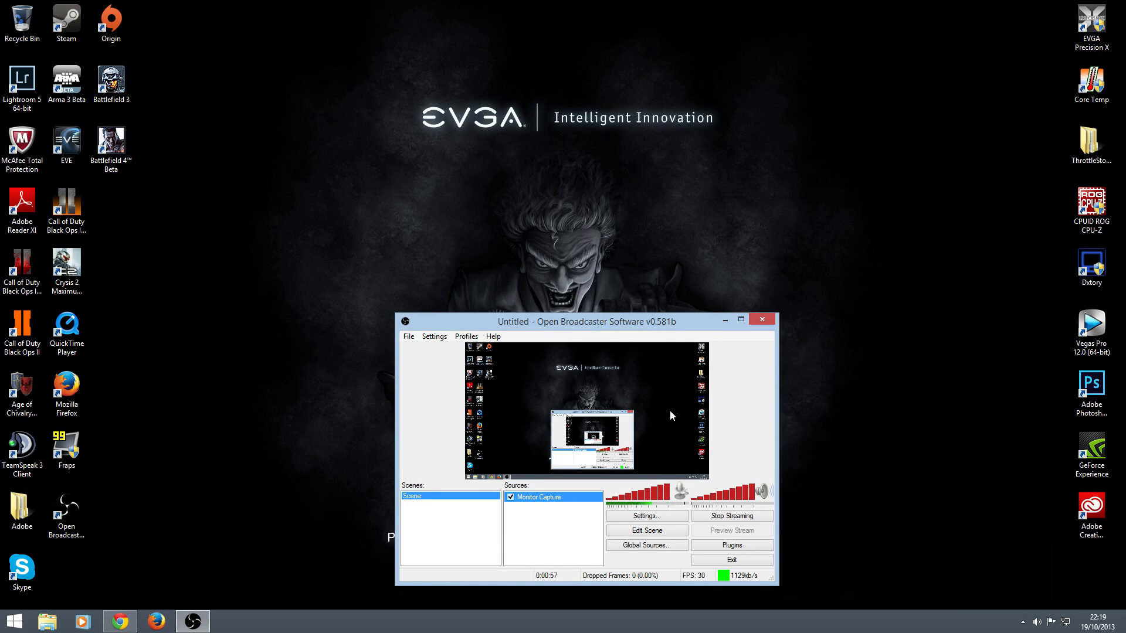
mouse_move(98, 504)
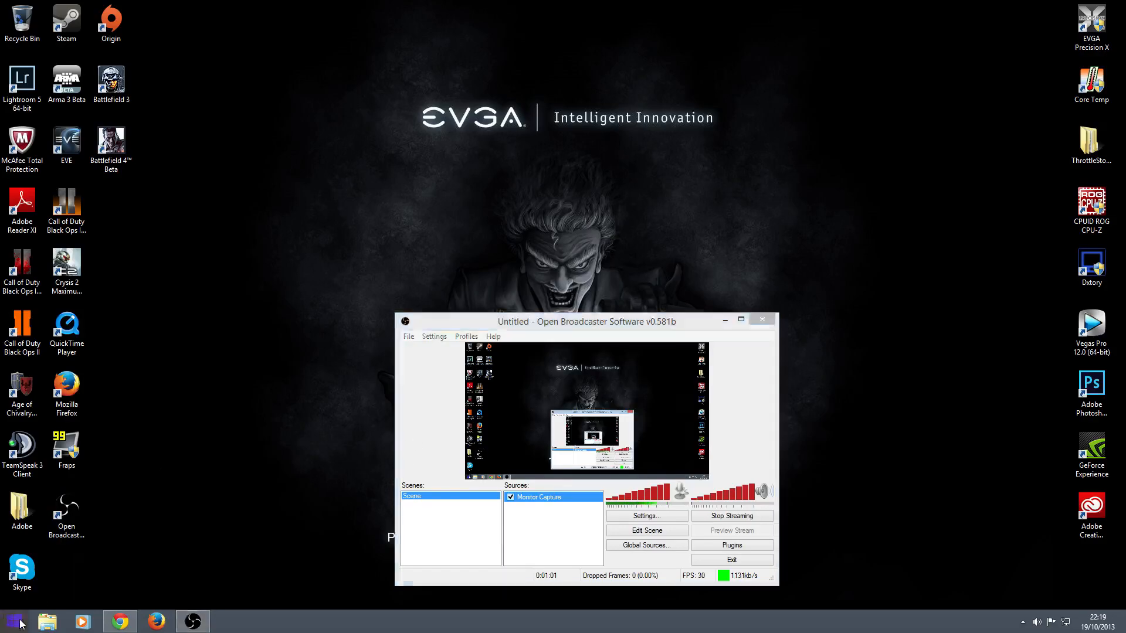
Bring Chrome to the front showing the Google results for "obs".
click(10, 621)
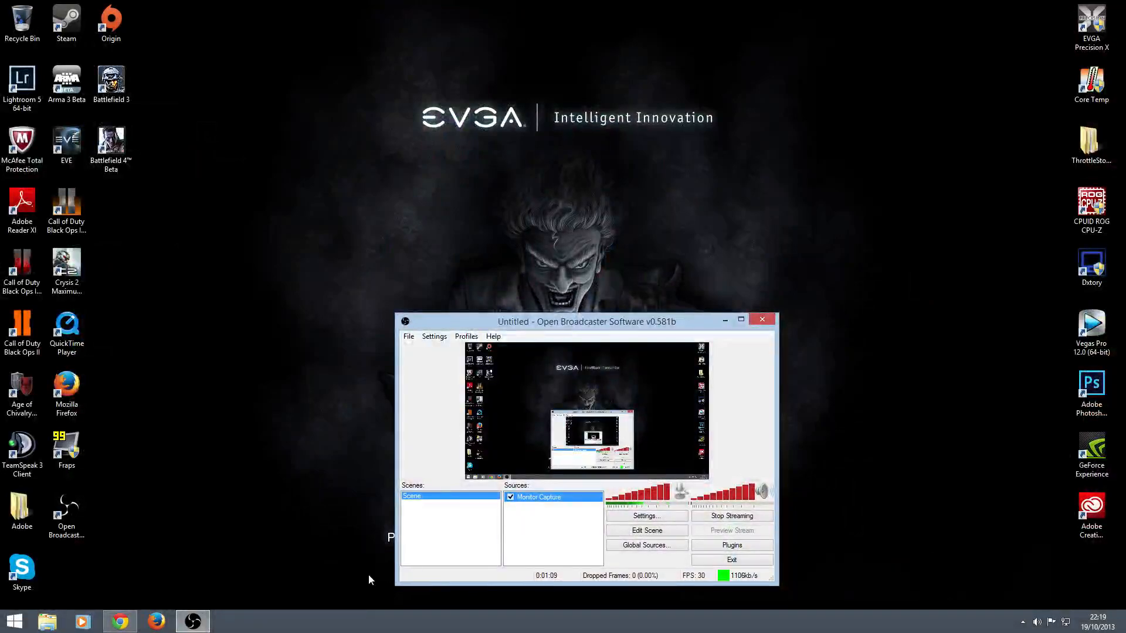
click(118, 621)
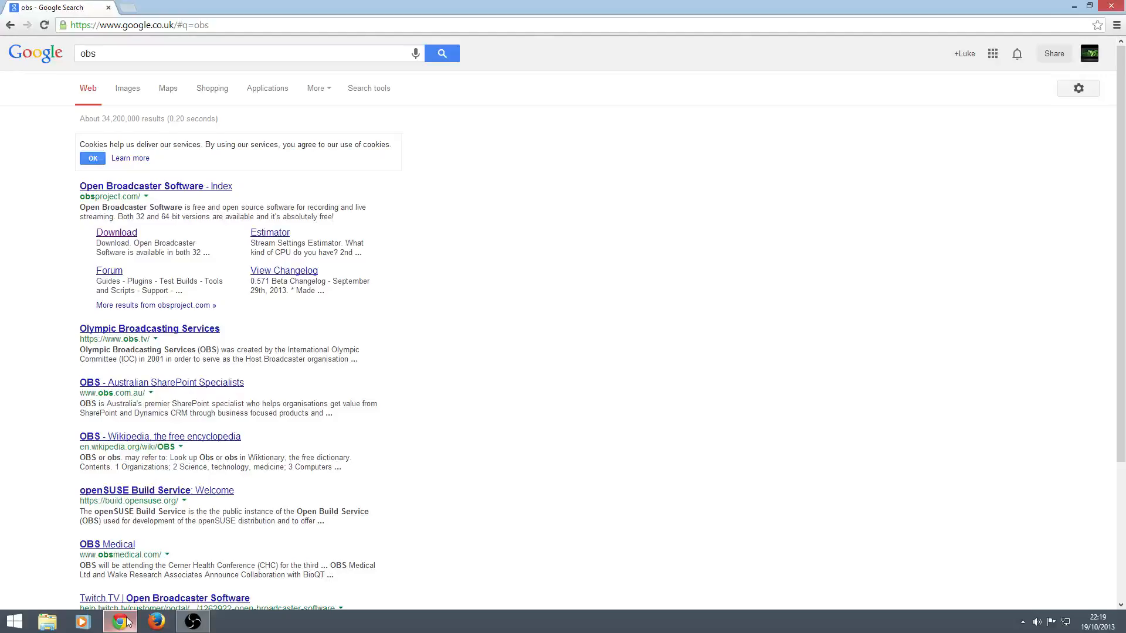
mouse_move(314, 166)
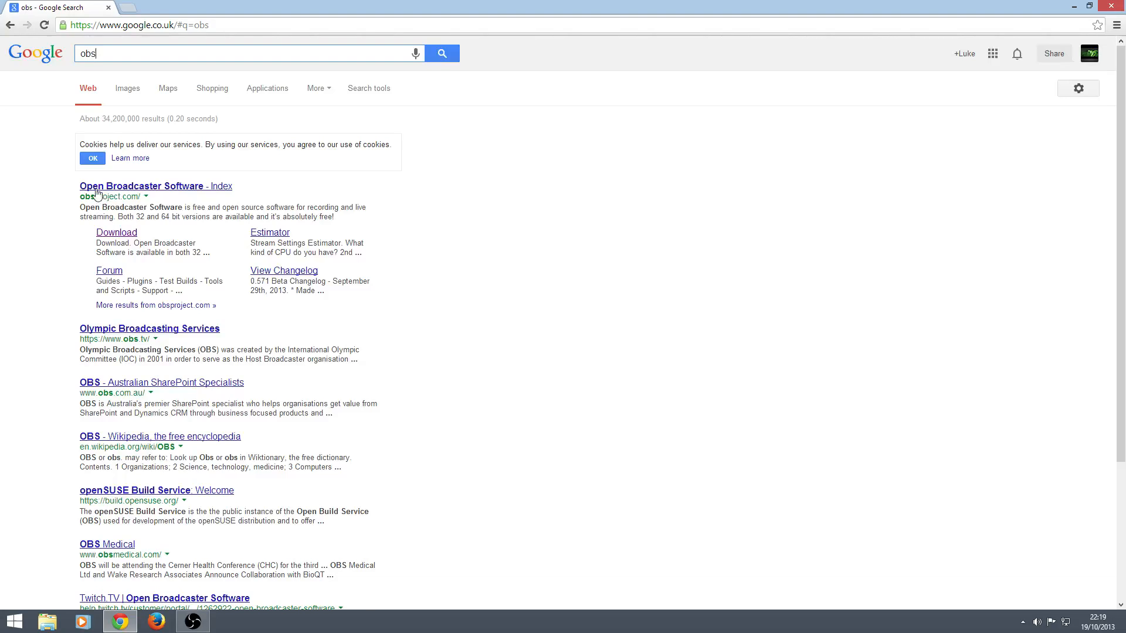
Go to the Open Broadcaster Software project site from the search results.
click(116, 233)
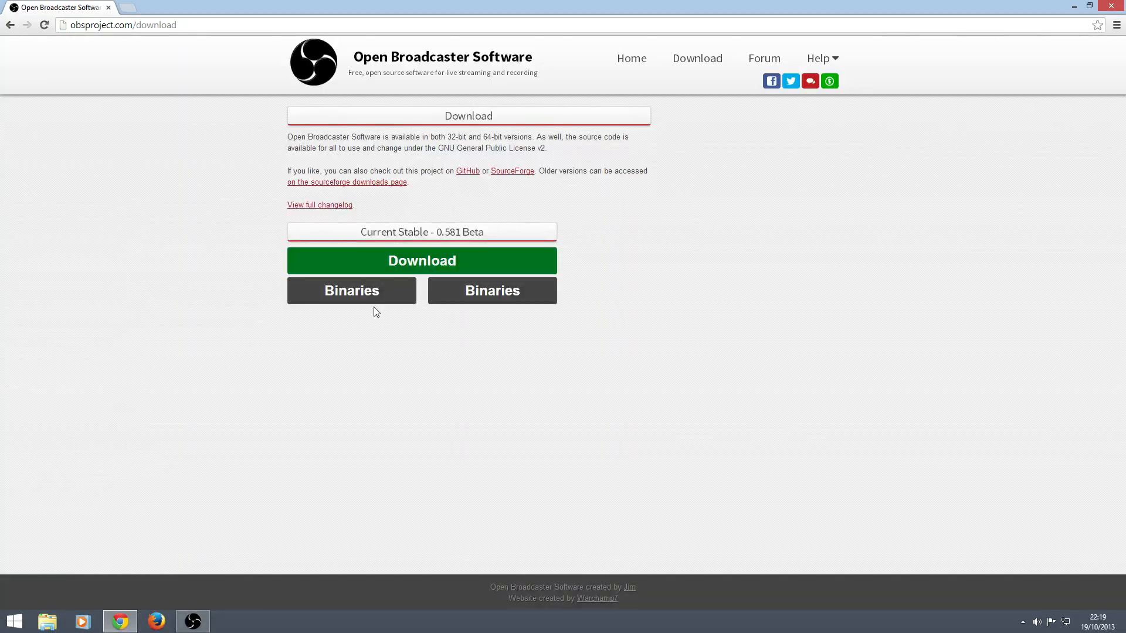
mouse_move(351, 291)
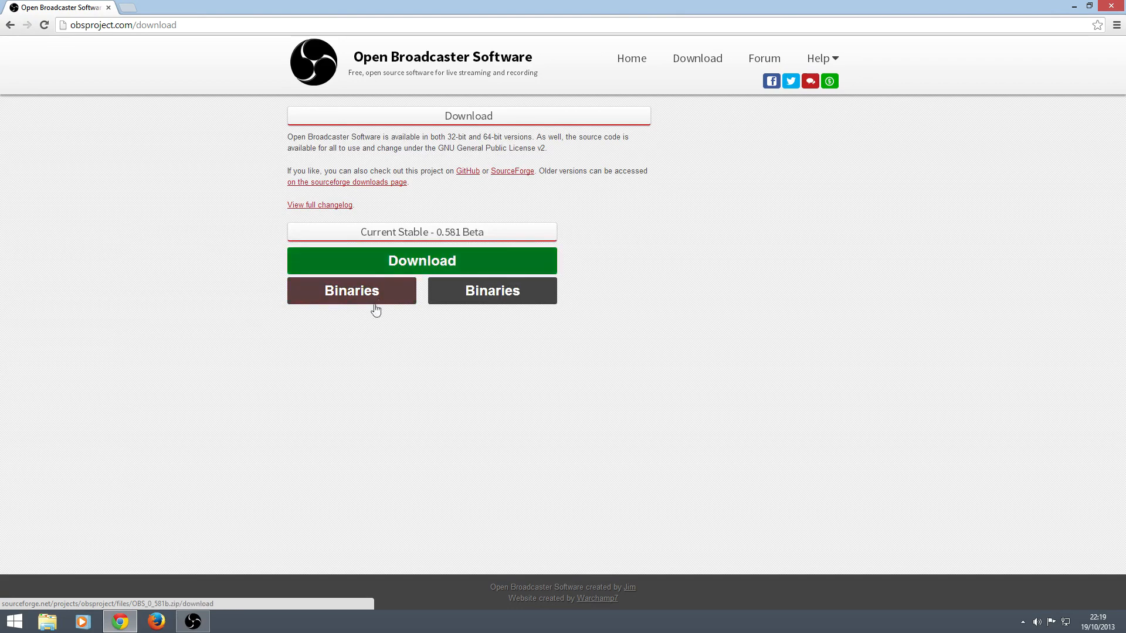
mouse_move(421, 260)
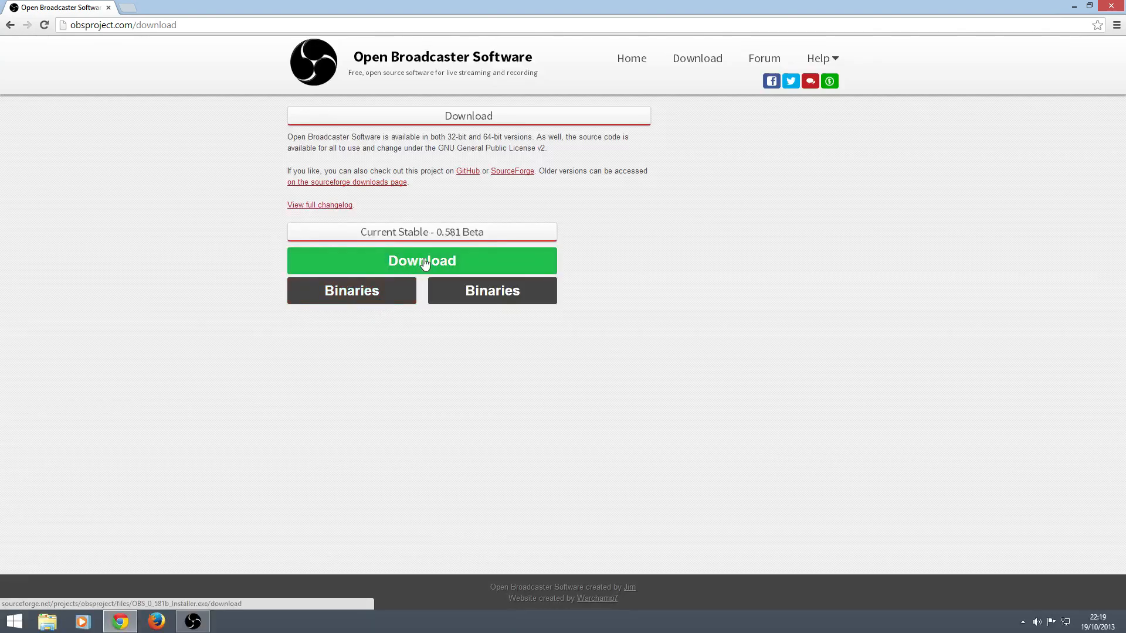
mouse_move(351, 291)
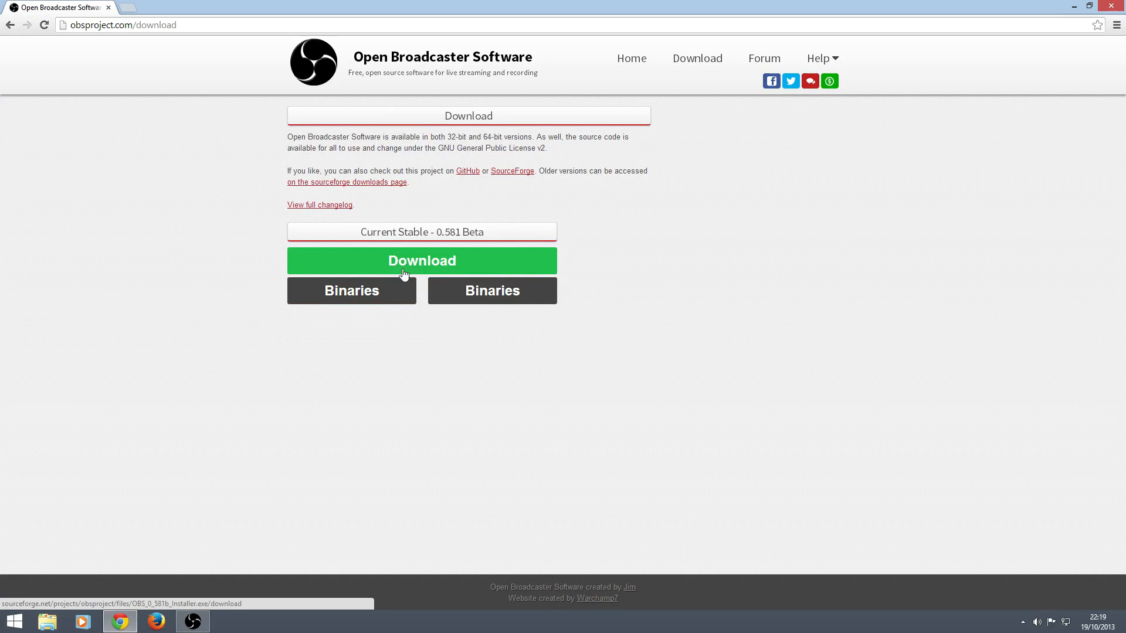
mouse_move(352, 291)
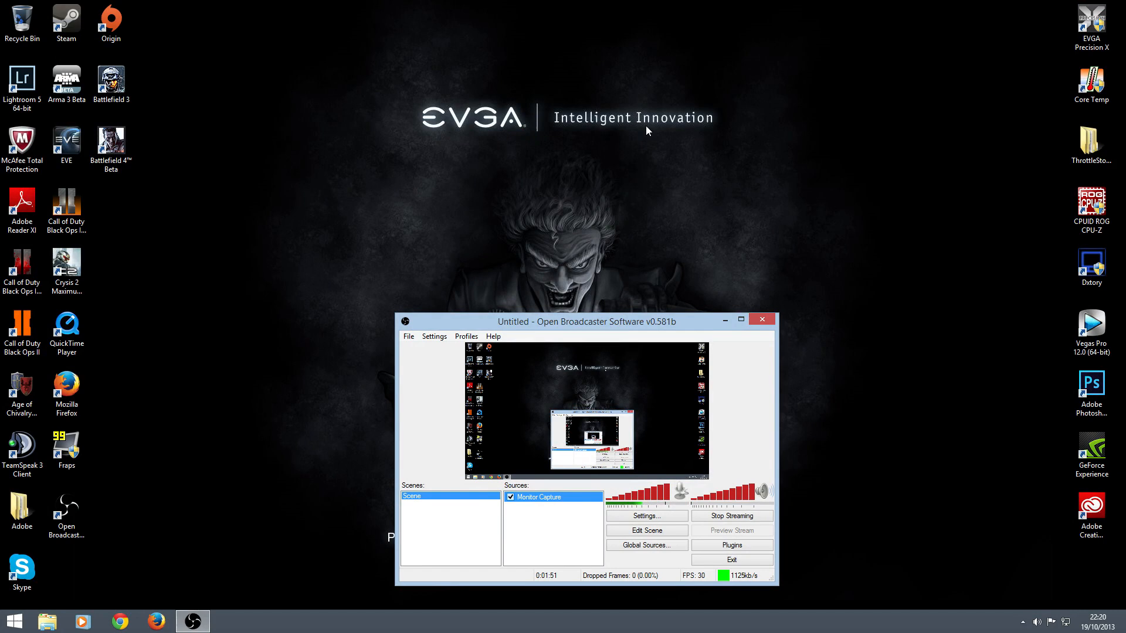
mouse_move(677, 177)
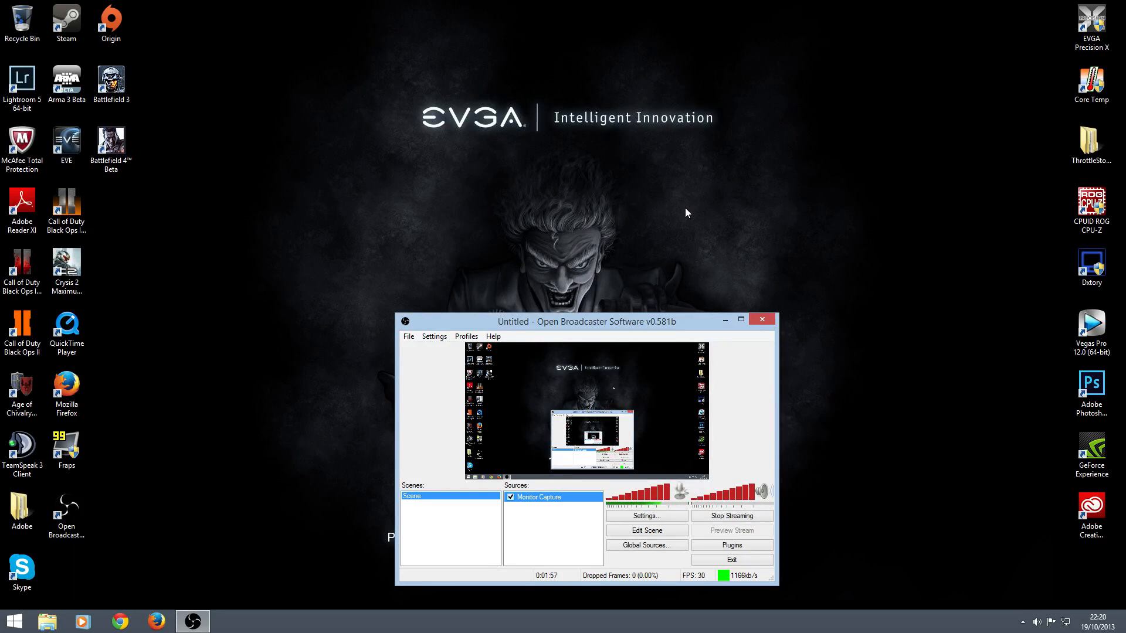
mouse_move(684, 244)
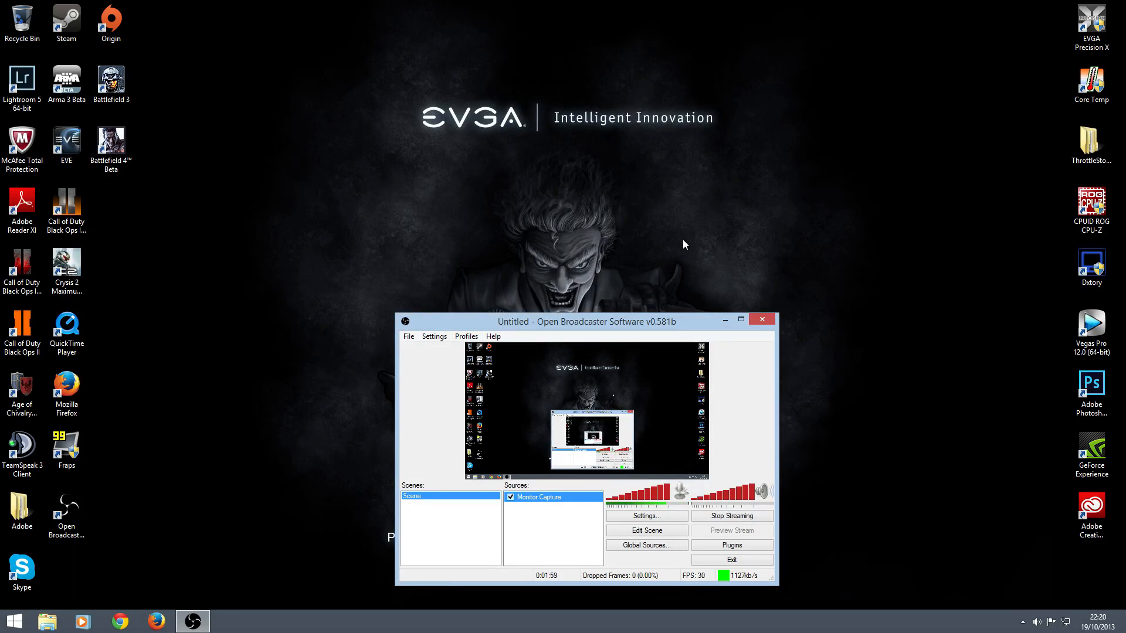
mouse_move(202, 506)
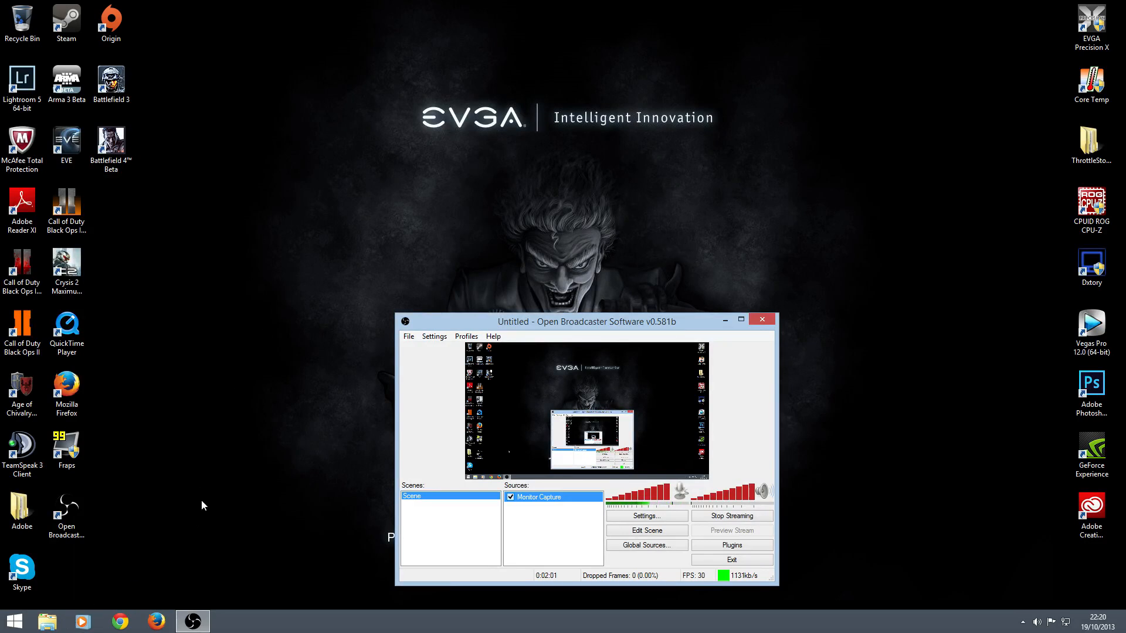
mouse_move(401, 158)
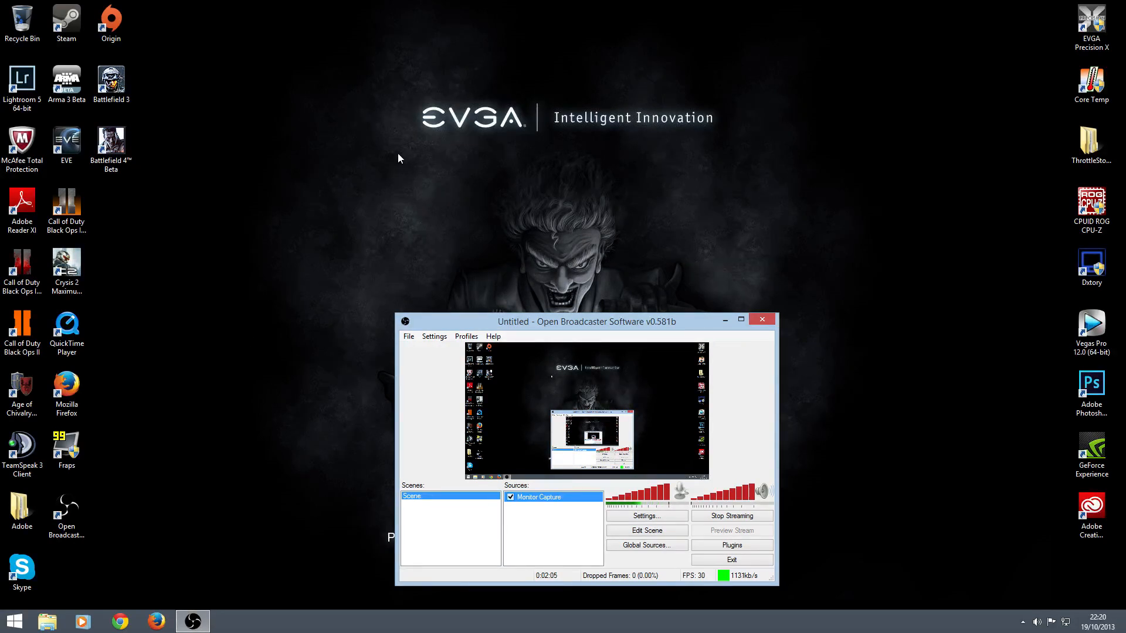
mouse_move(463, 209)
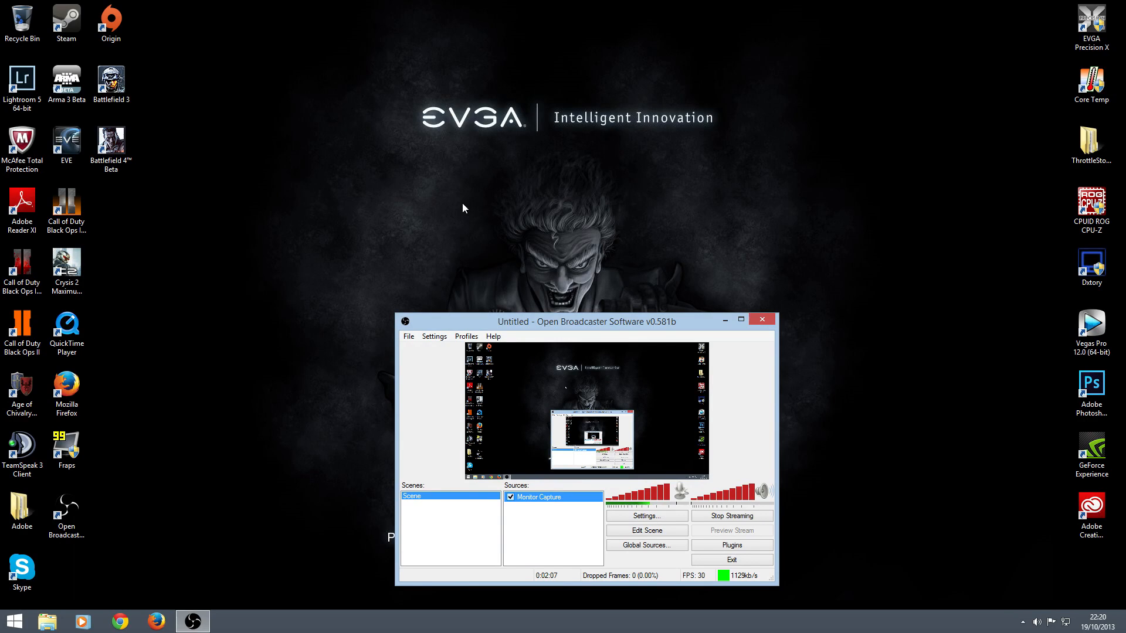
mouse_move(378, 156)
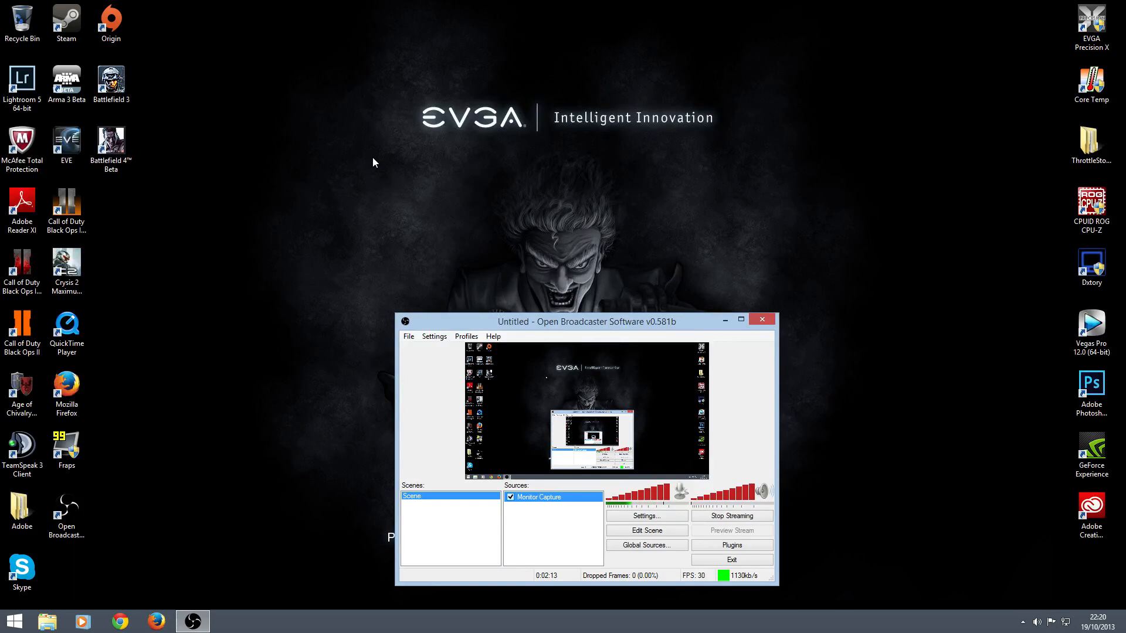
mouse_move(420, 248)
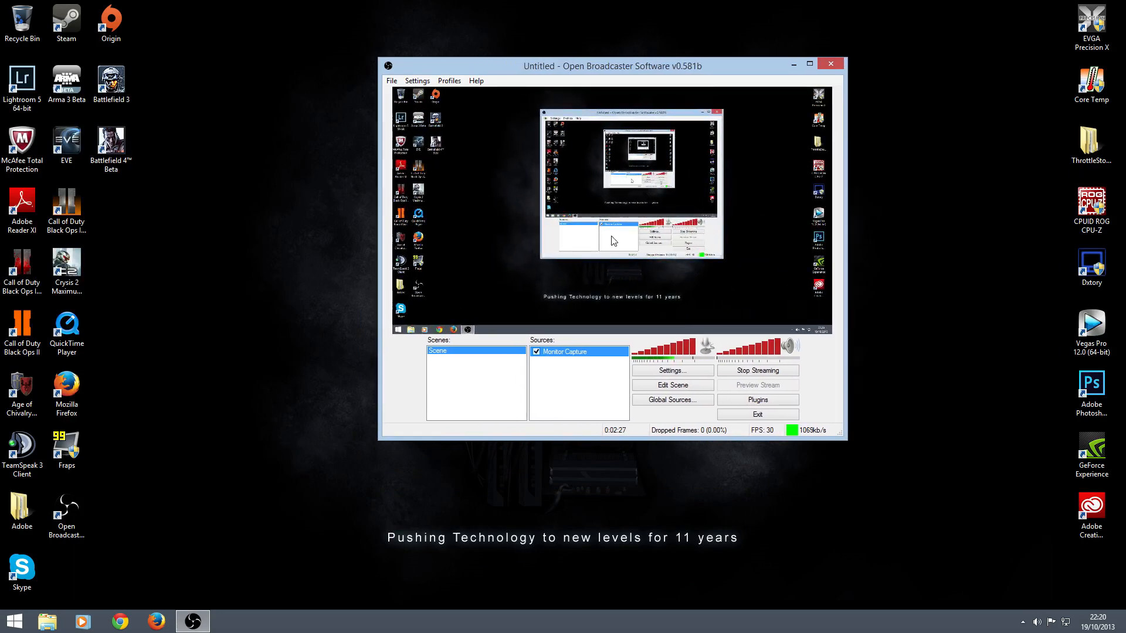
mouse_move(662, 338)
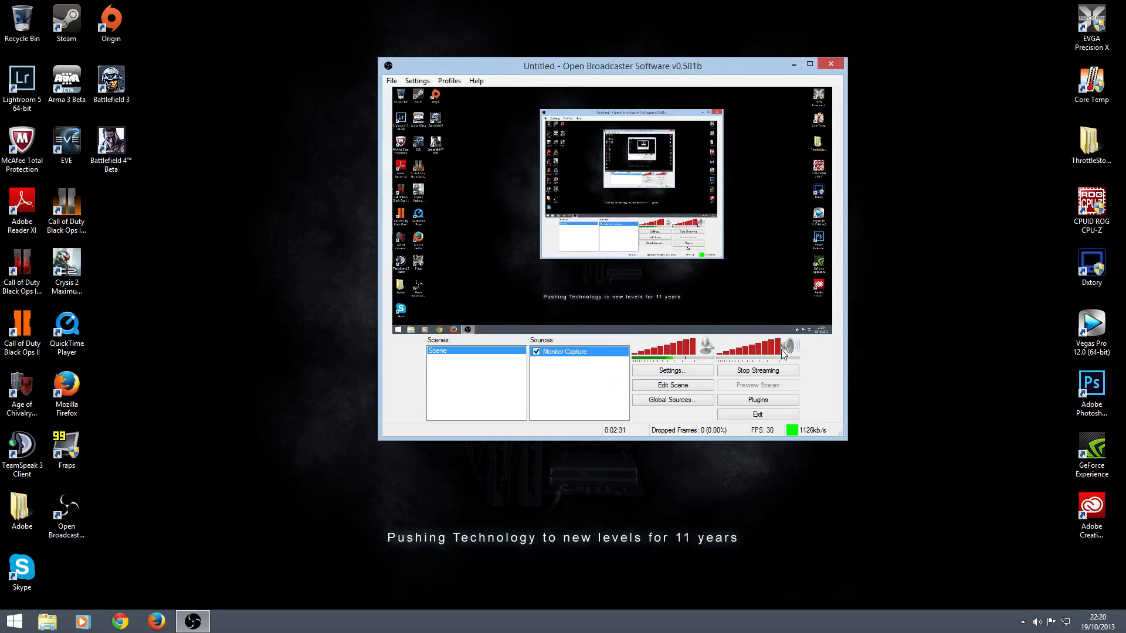
mouse_move(762, 390)
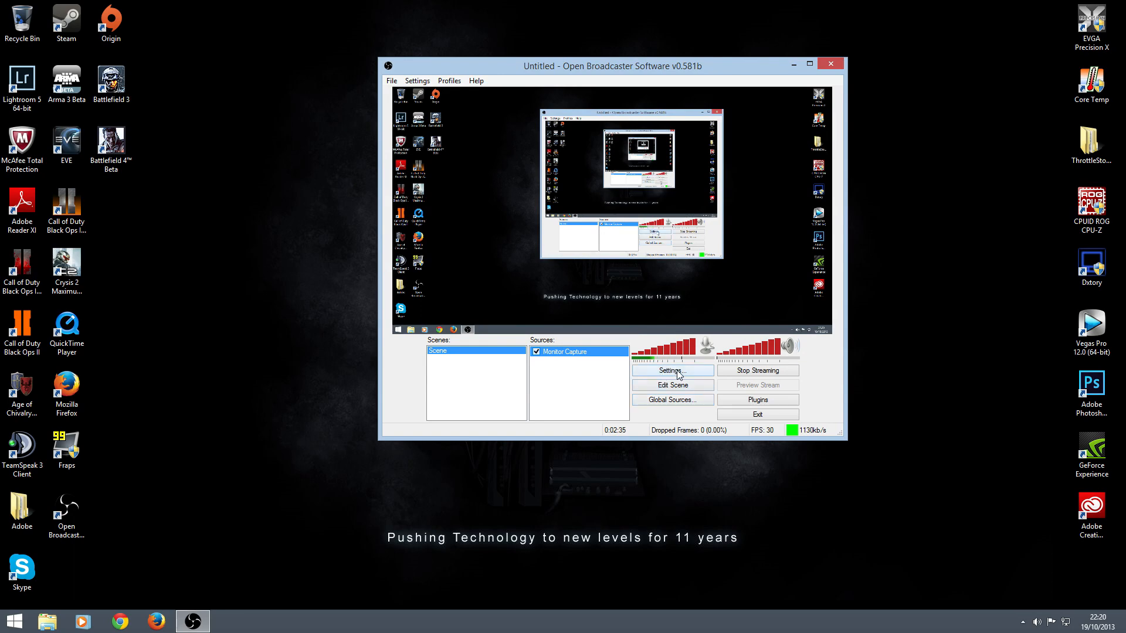
Set Broadcast Settings mode to File Output Only with the videos-folder path and confirm.
click(671, 371)
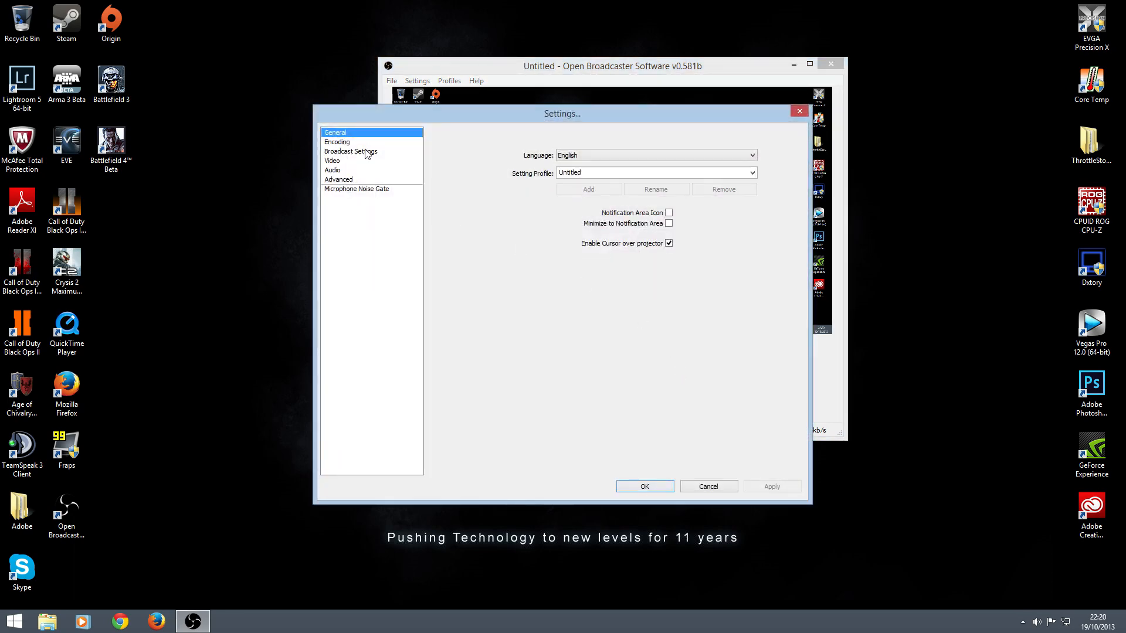
click(351, 151)
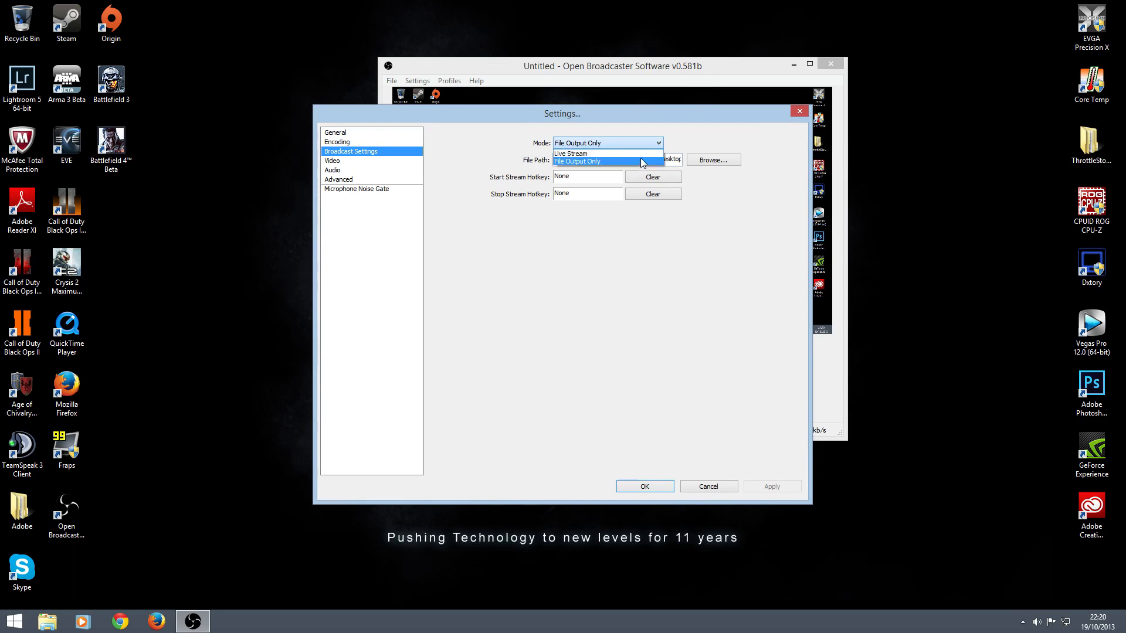
mouse_move(607, 152)
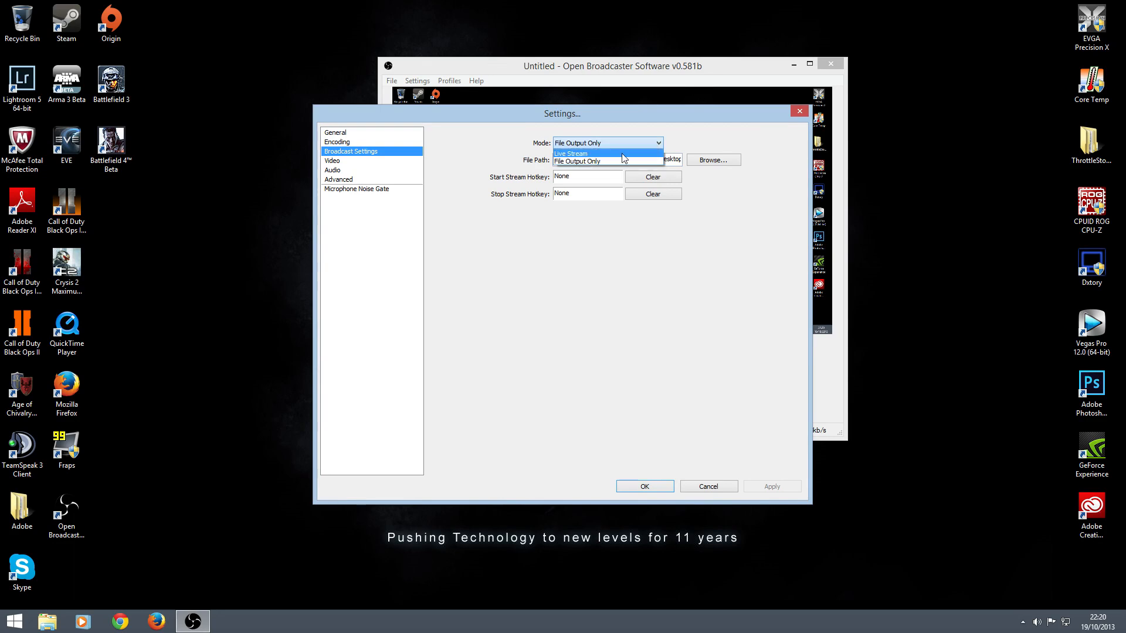
mouse_move(606, 161)
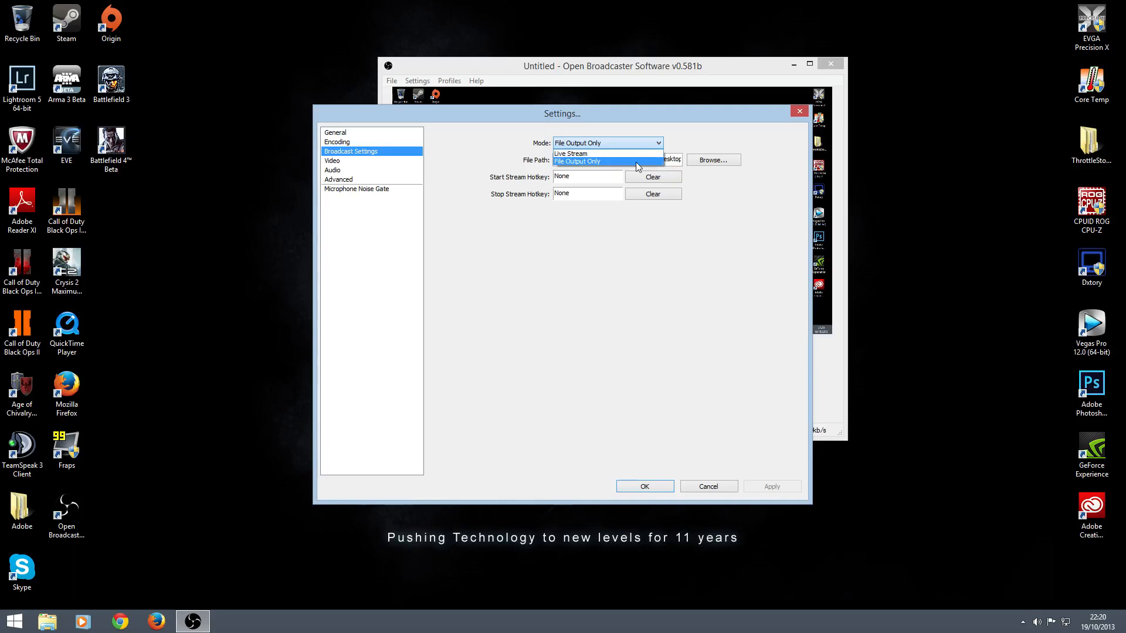
click(578, 161)
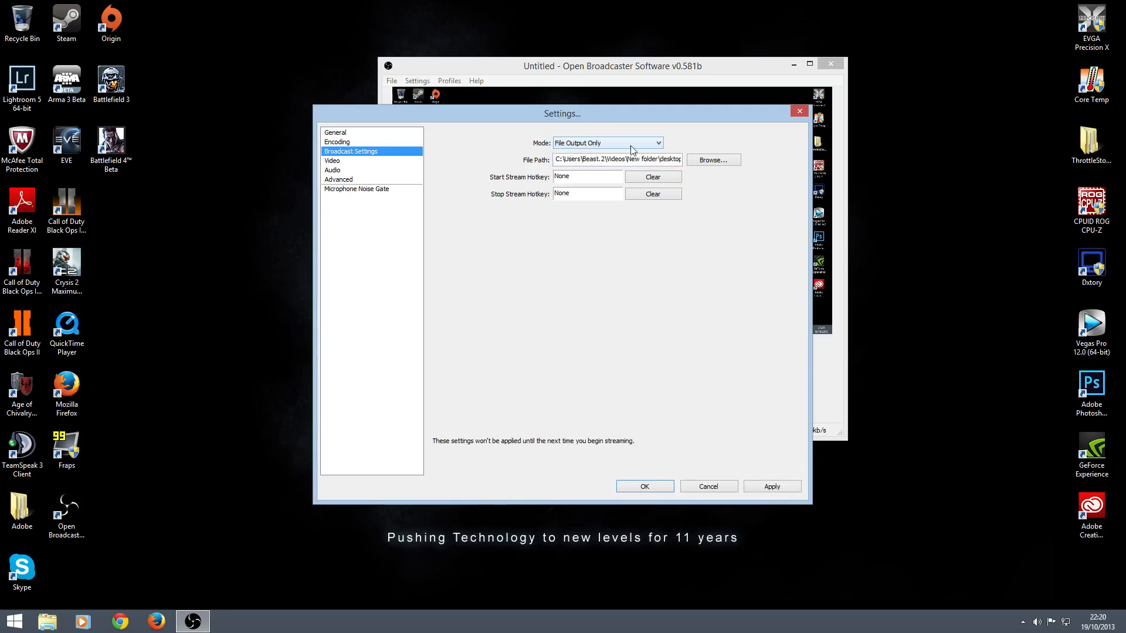
mouse_move(667, 159)
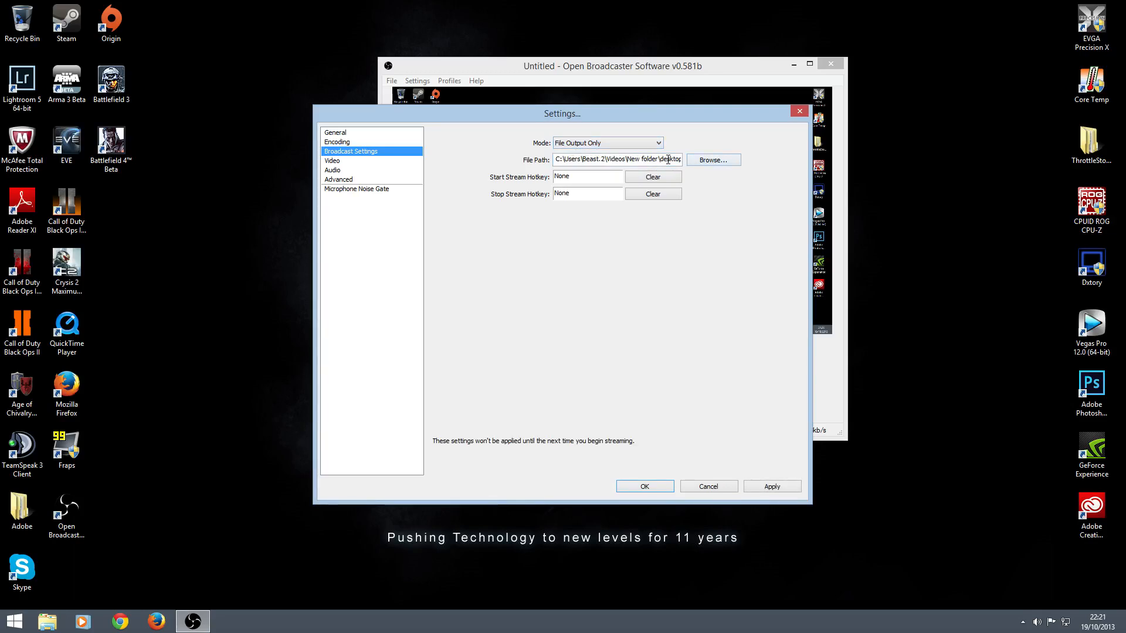
double_click(633, 159)
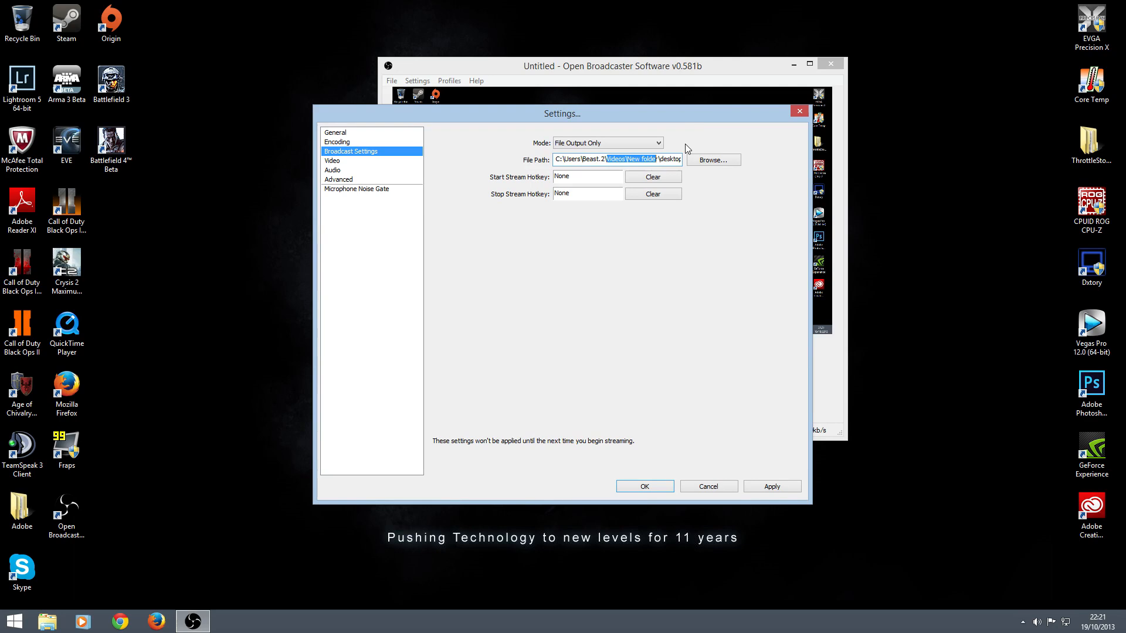
mouse_move(715, 468)
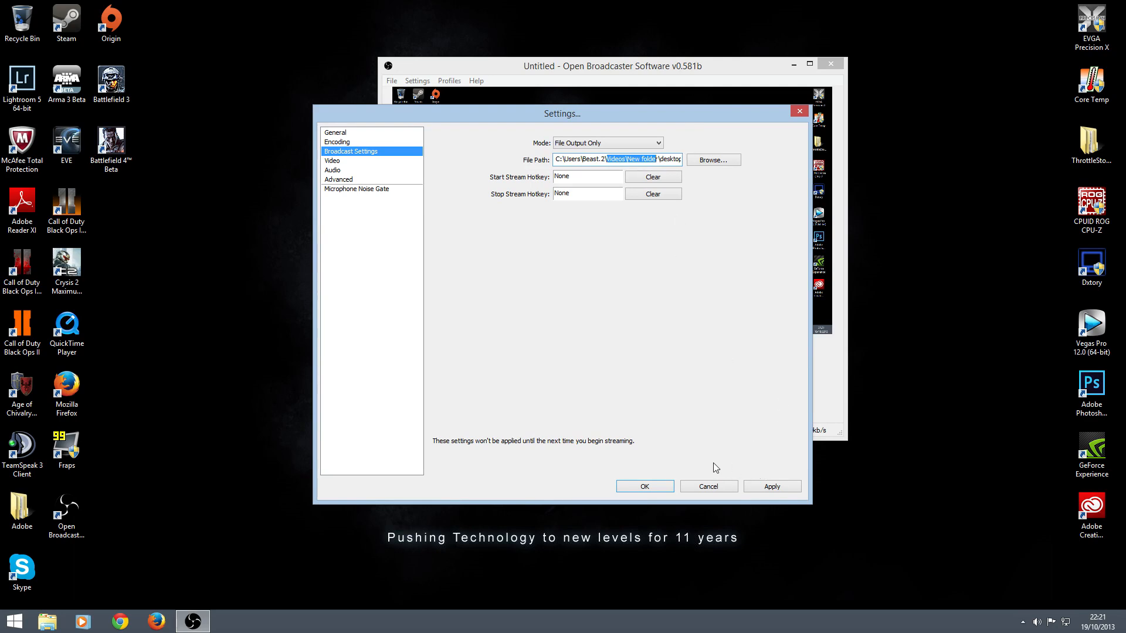
click(644, 486)
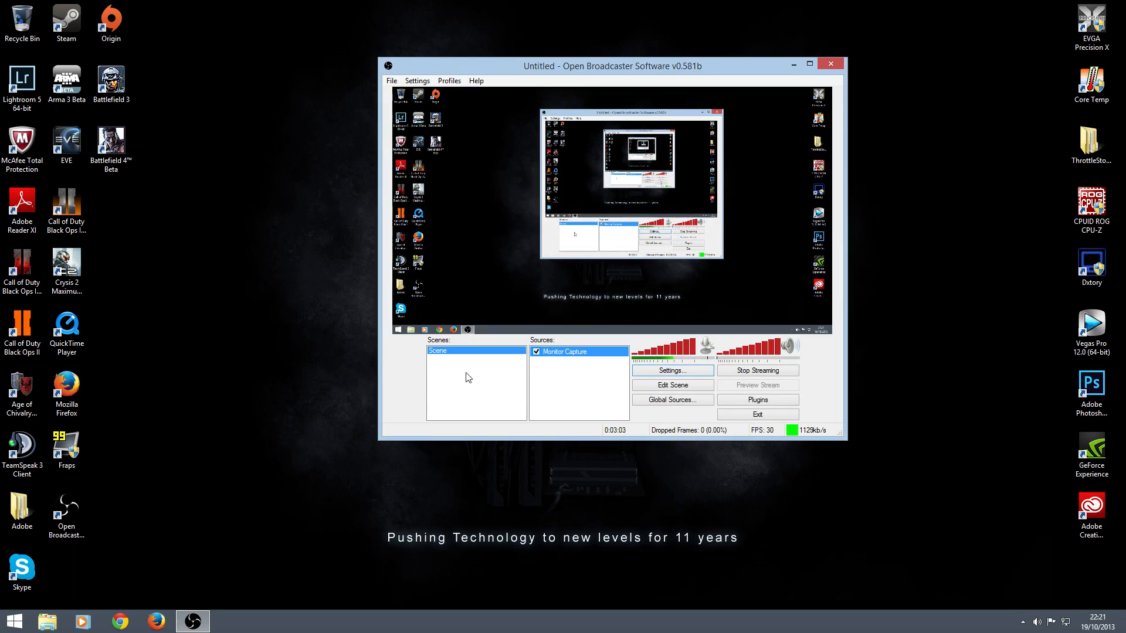
click(500, 380)
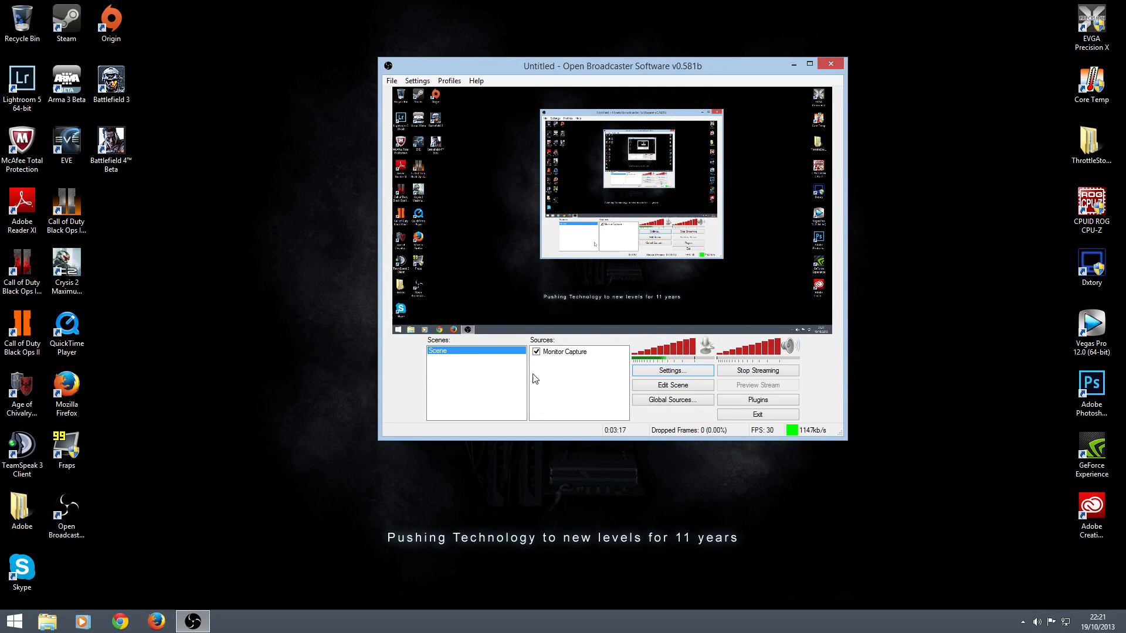
mouse_move(466, 388)
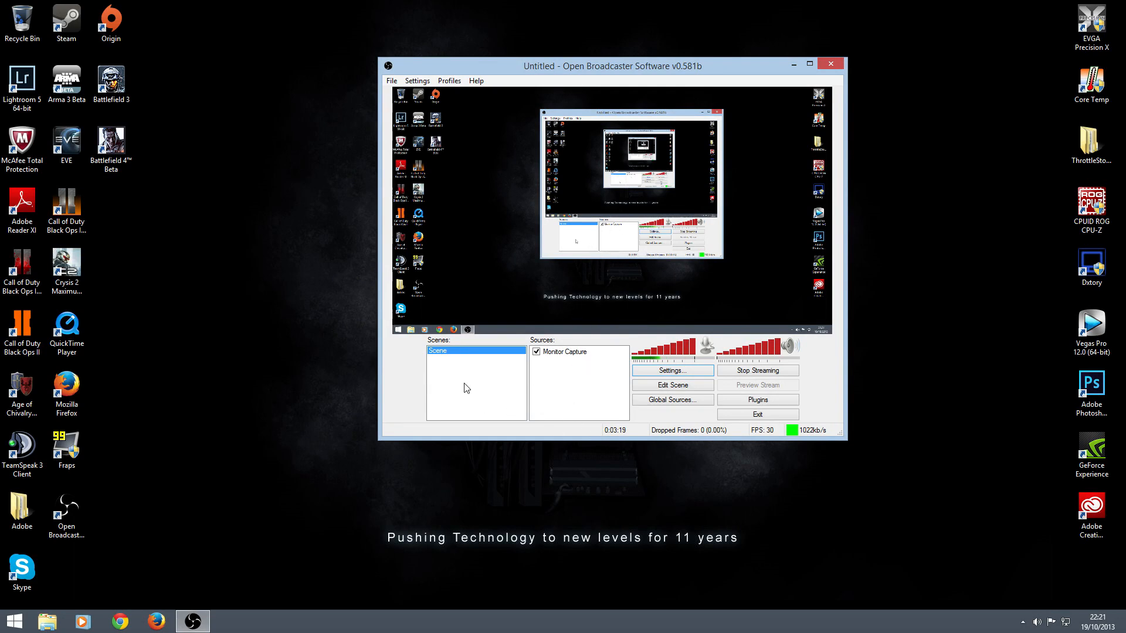
right_click(466, 388)
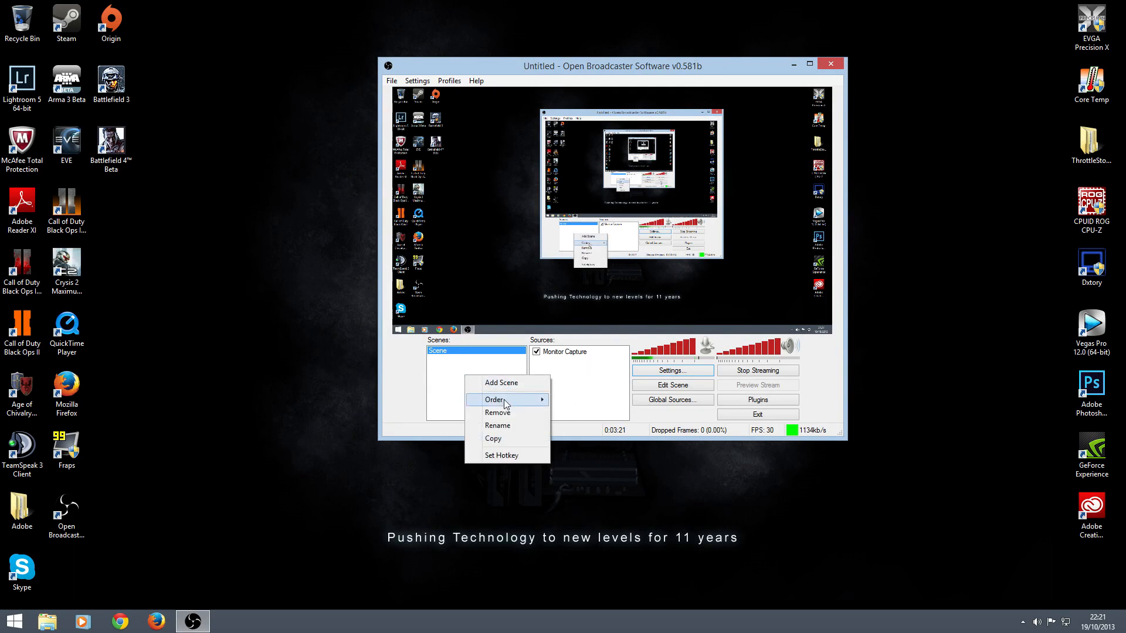
mouse_move(507, 389)
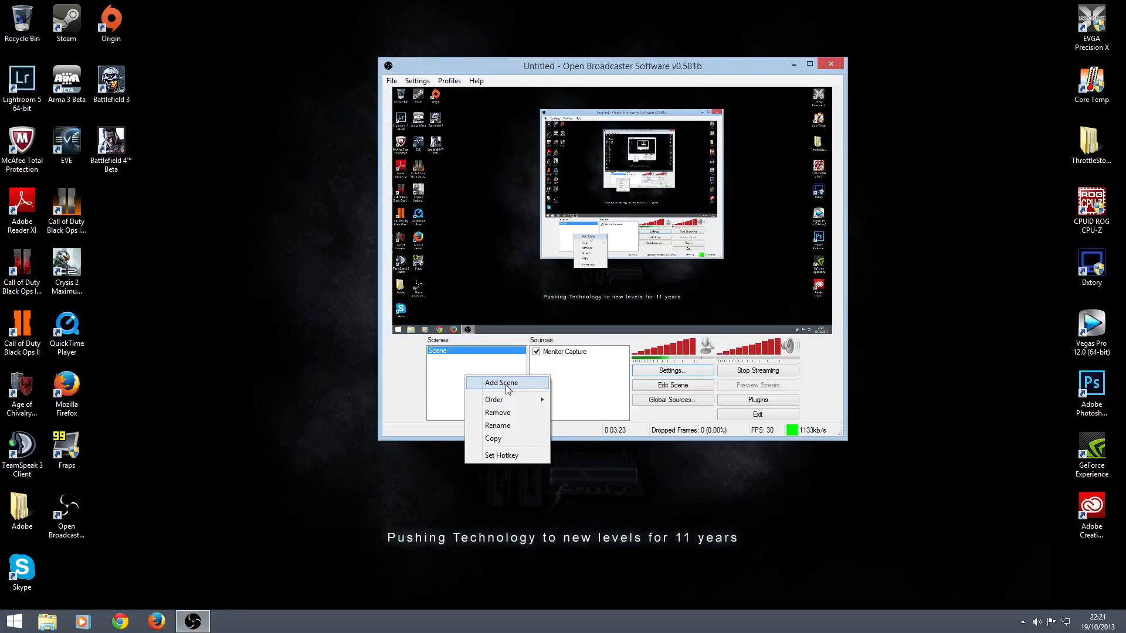
mouse_move(564, 393)
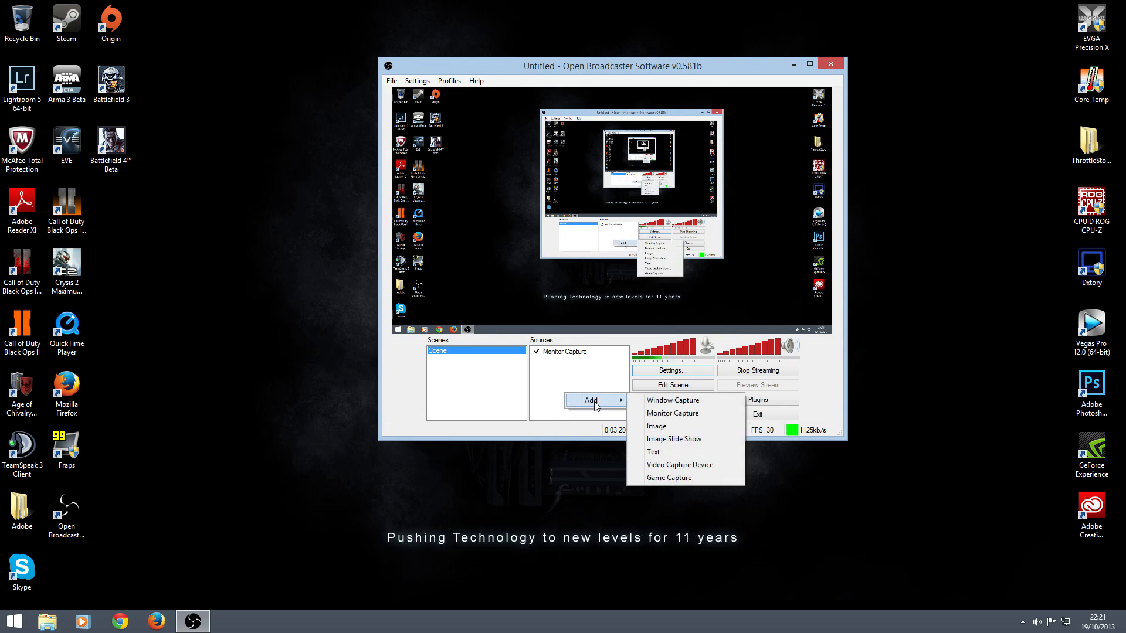
mouse_move(672, 413)
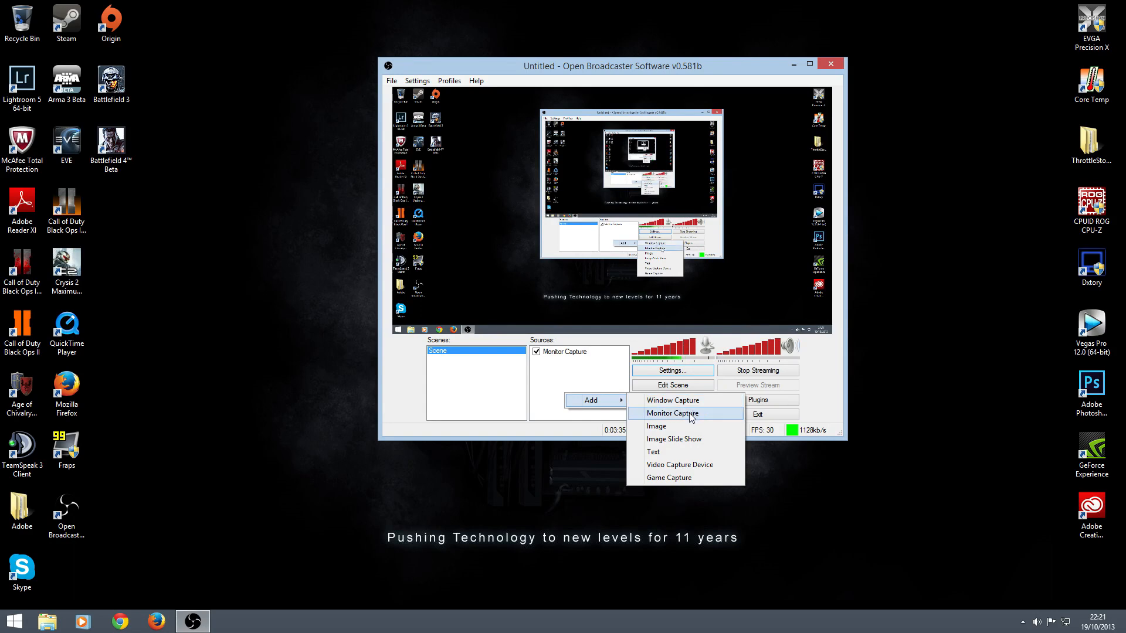
Add a Monitor Capture source named Monitor Capture 2 with default properties.
click(671, 413)
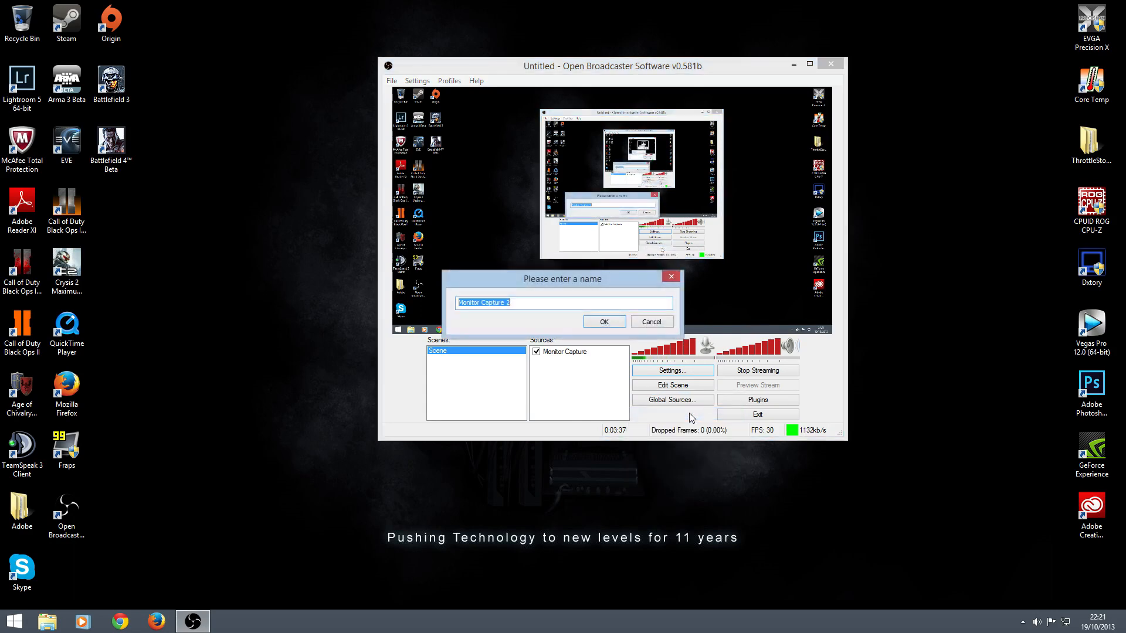
click(603, 321)
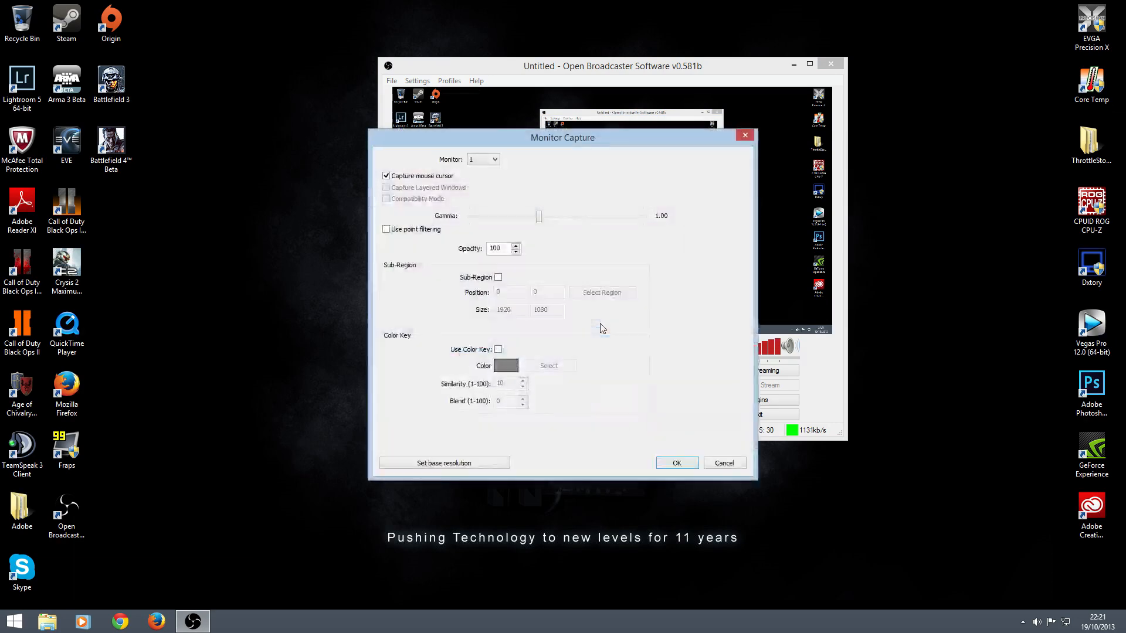
mouse_move(643, 149)
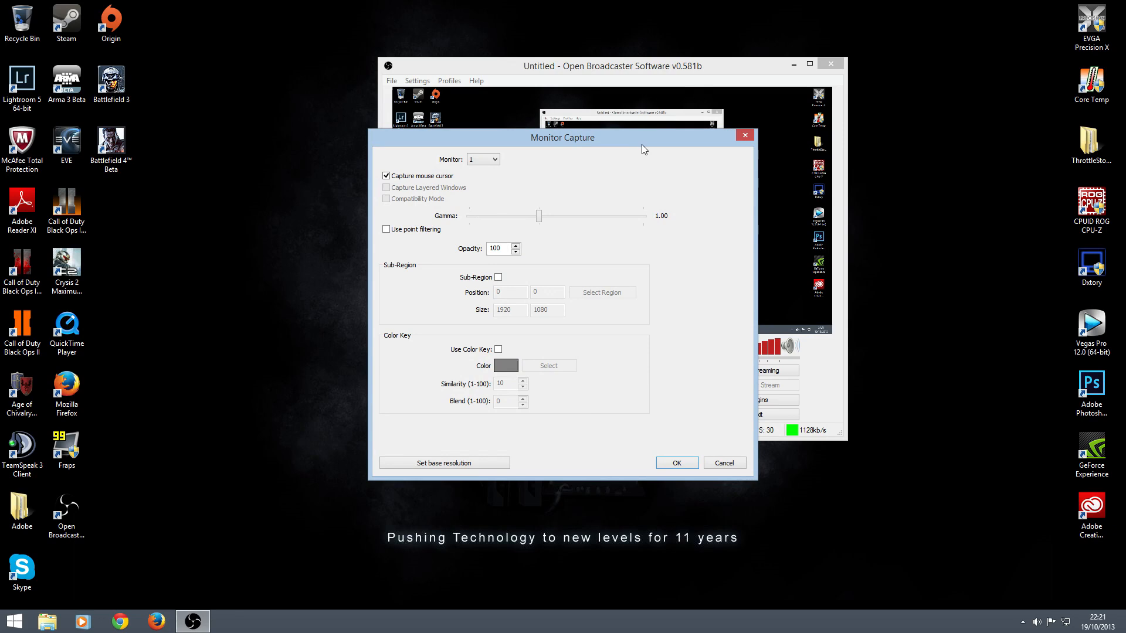
mouse_move(476, 315)
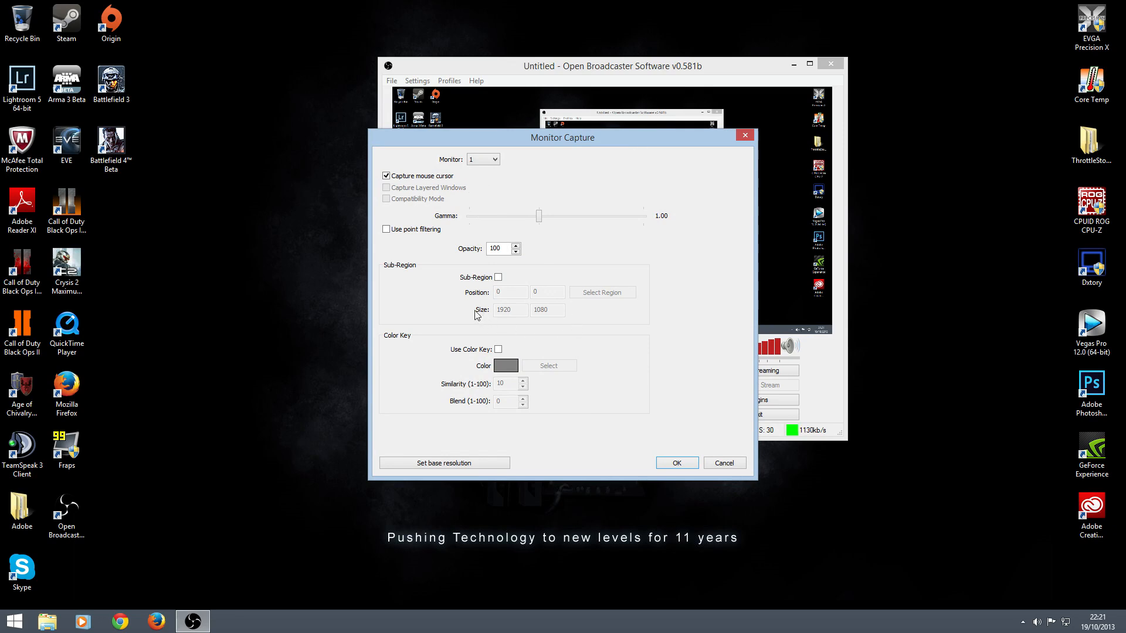
mouse_move(569, 319)
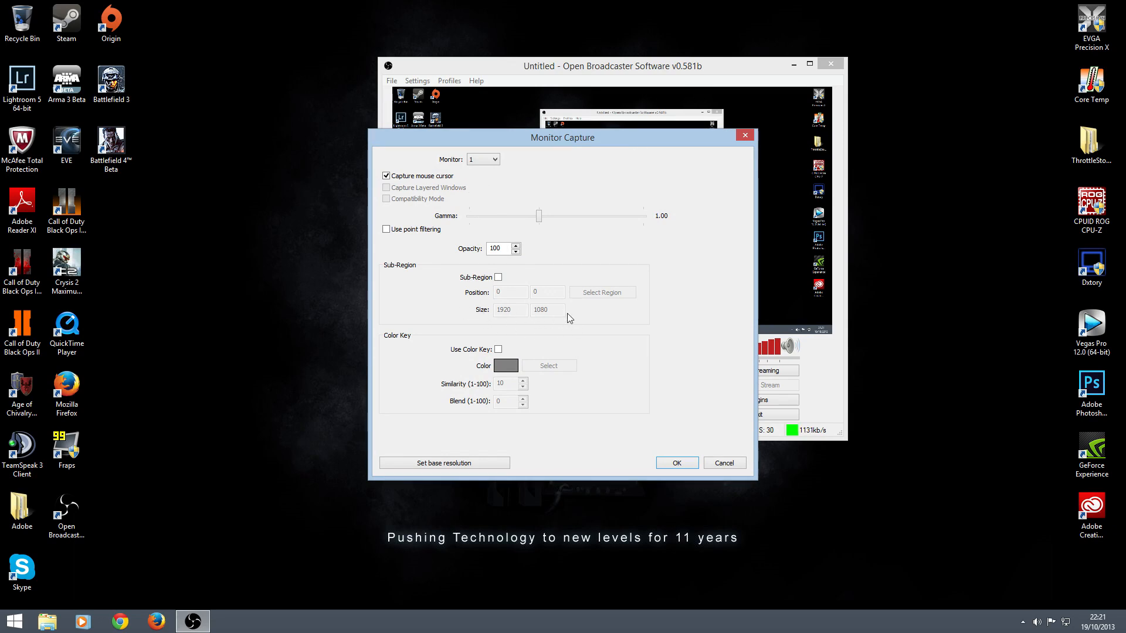
mouse_move(690, 454)
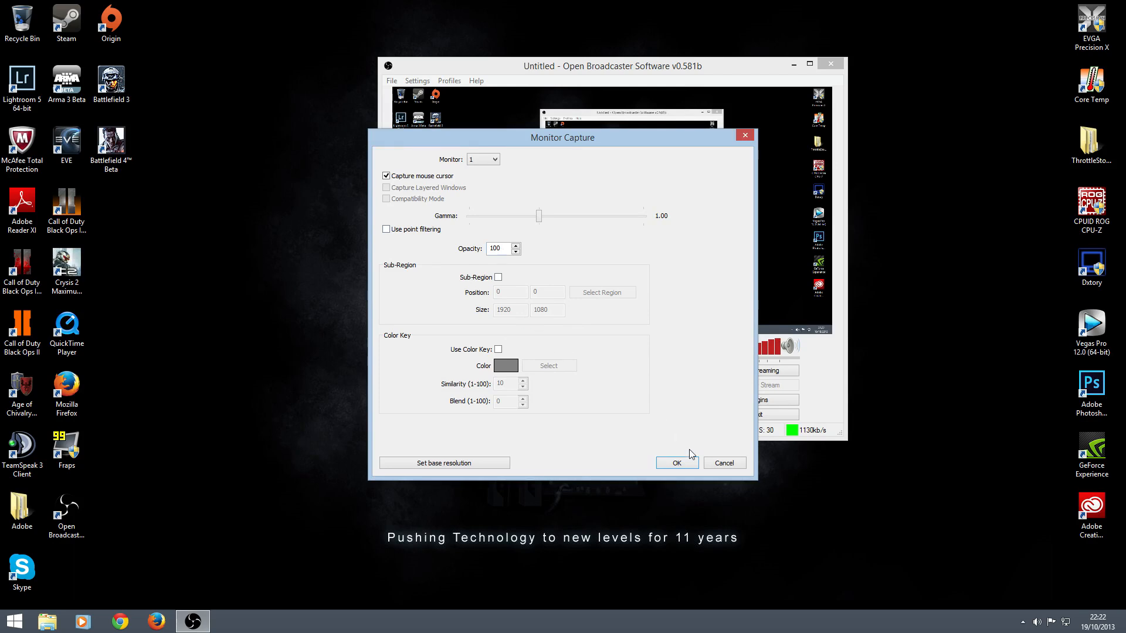
click(676, 462)
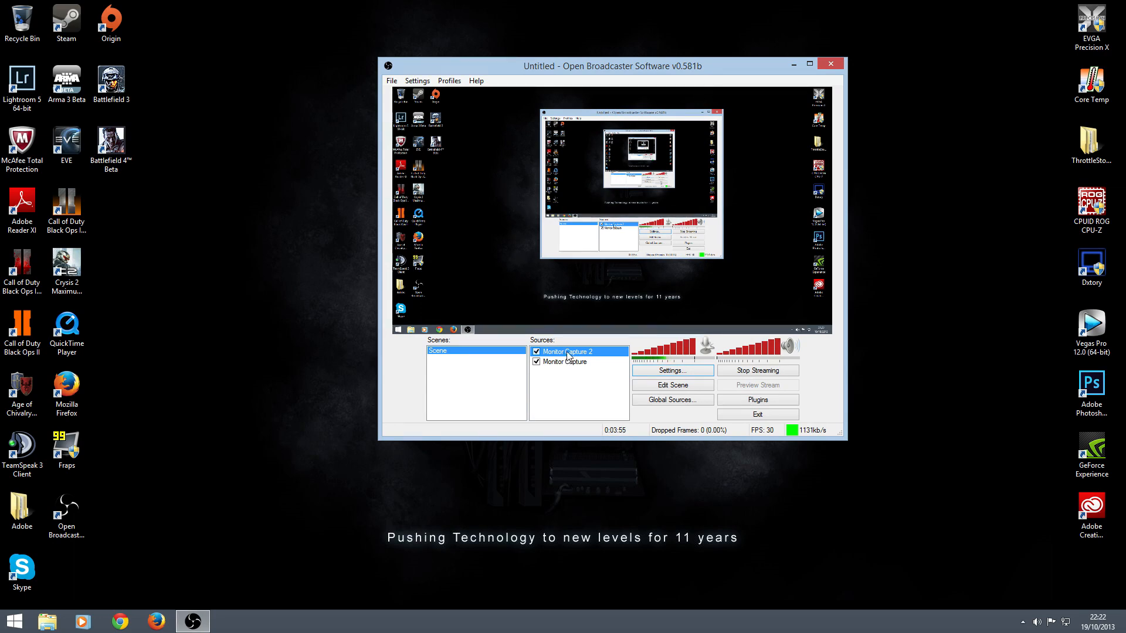
right_click(569, 350)
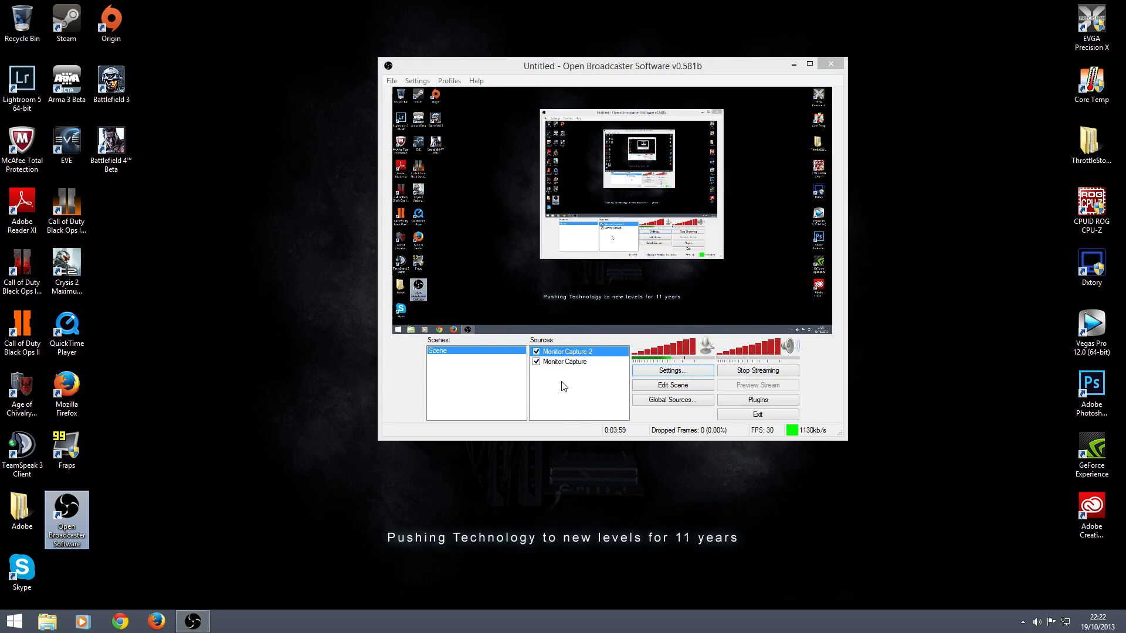
mouse_move(584, 413)
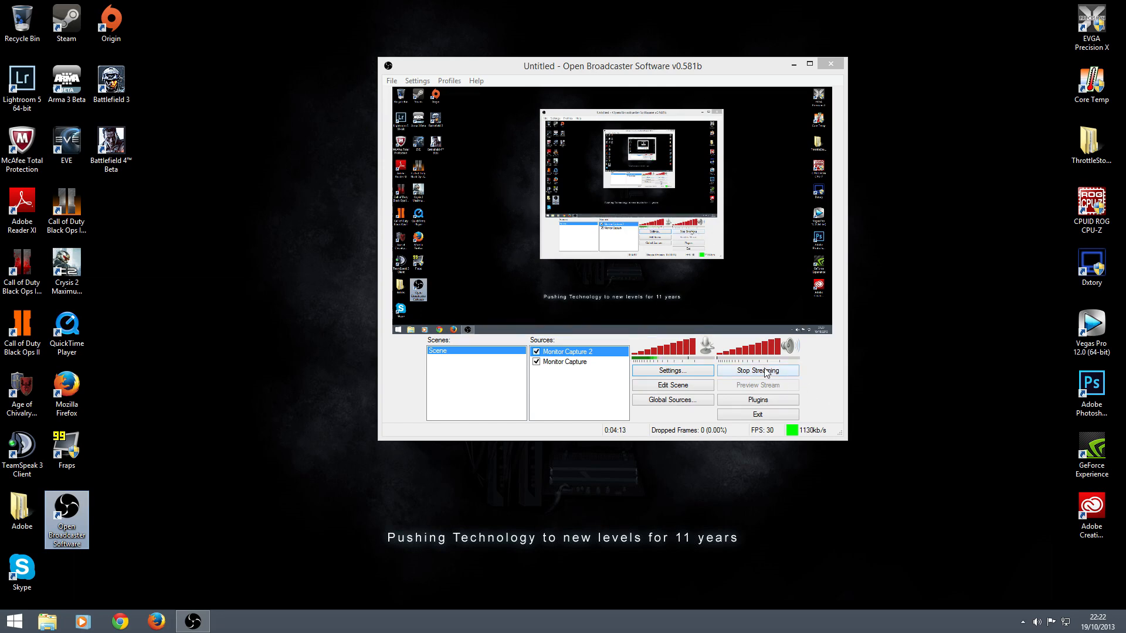
mouse_move(875, 387)
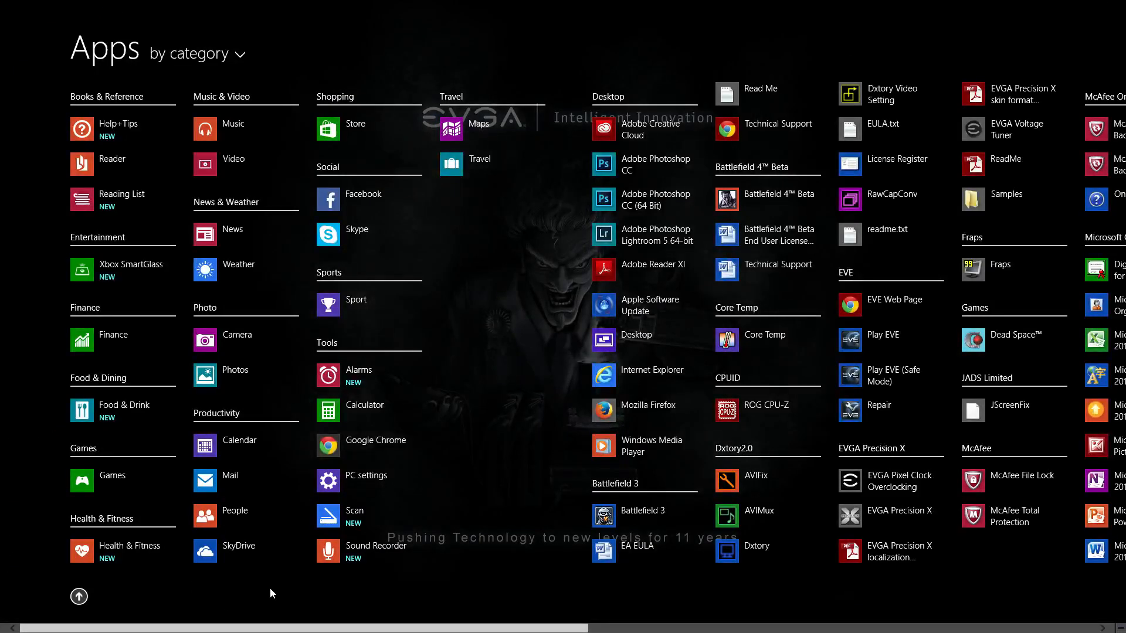
Return from the apps list to the Start tiles and back to the desktop.
click(79, 596)
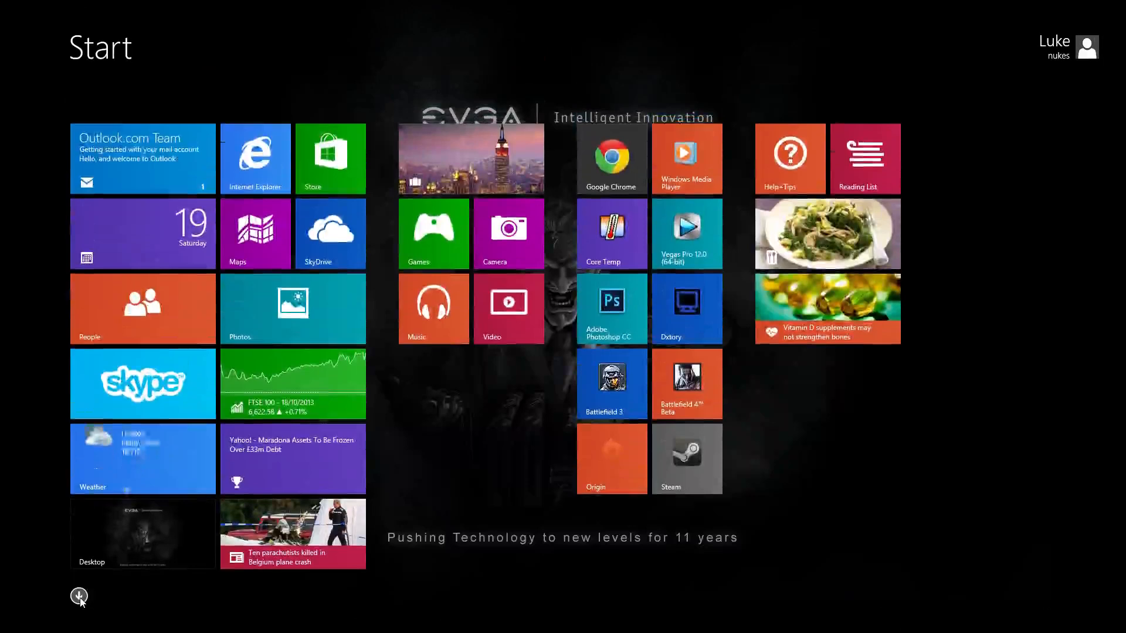
click(142, 534)
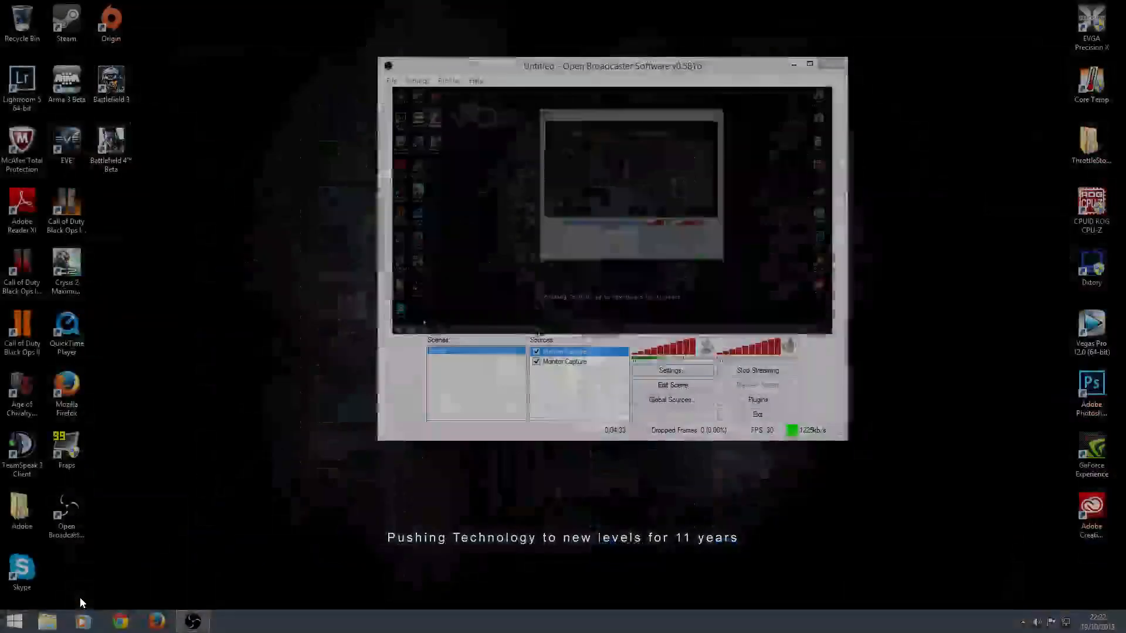